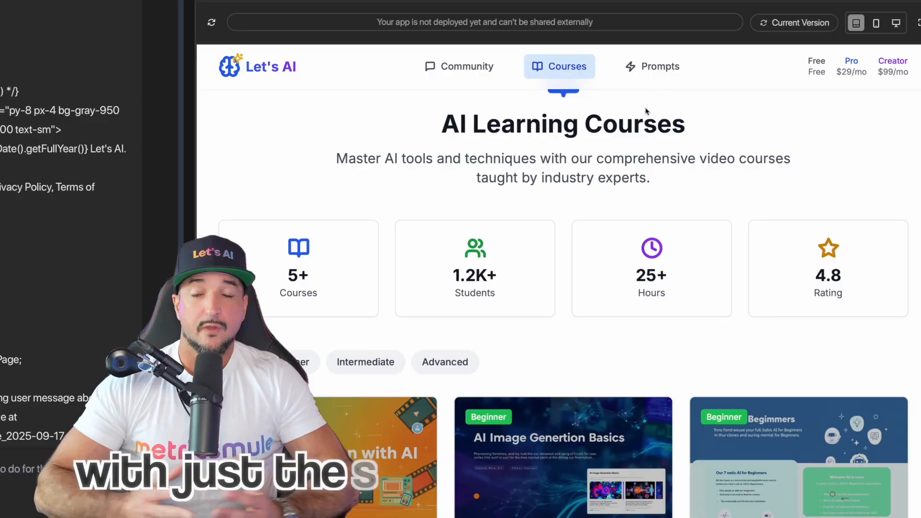
Ask ChatLLM to explain what a SaaS is at a kid's level.
{"action": "left_click", "coordinate": [652, 65]}
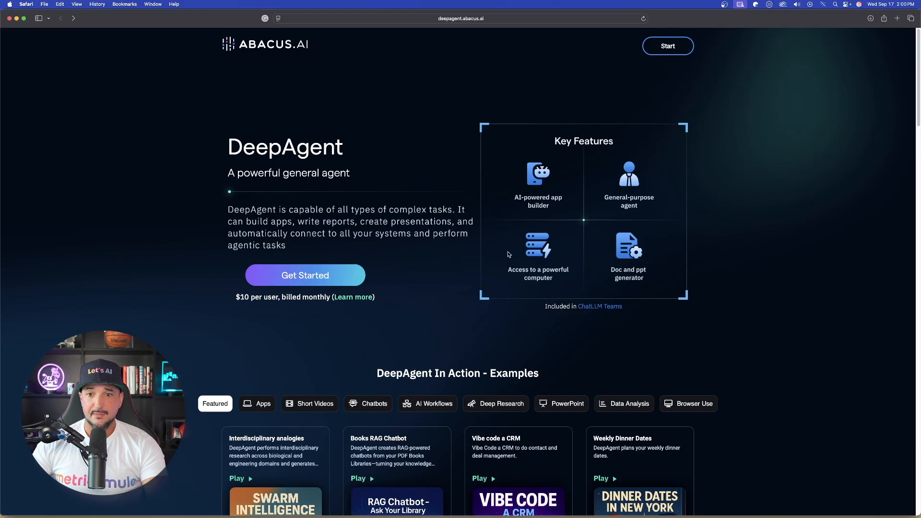
{"action": "scroll", "scroll_direction": "down", "scroll_amount": 3}
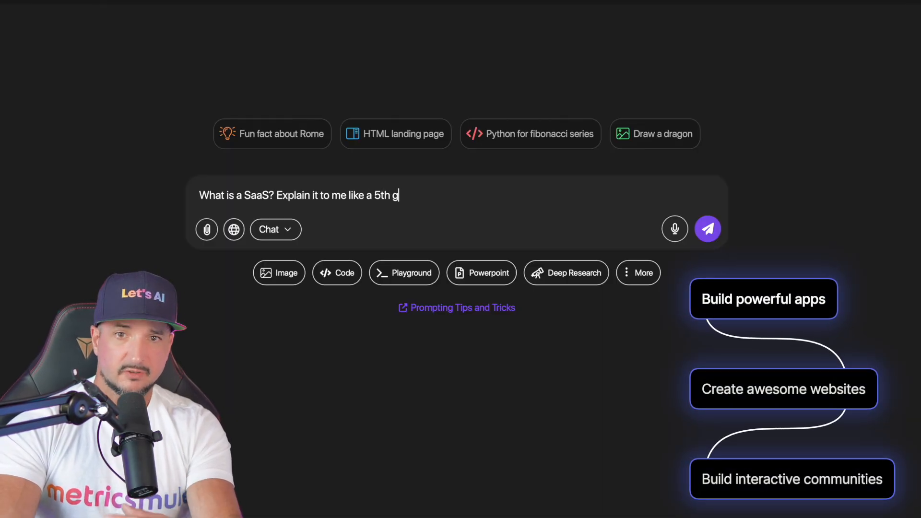
{"action": "left_click", "coordinate": [707, 229]}
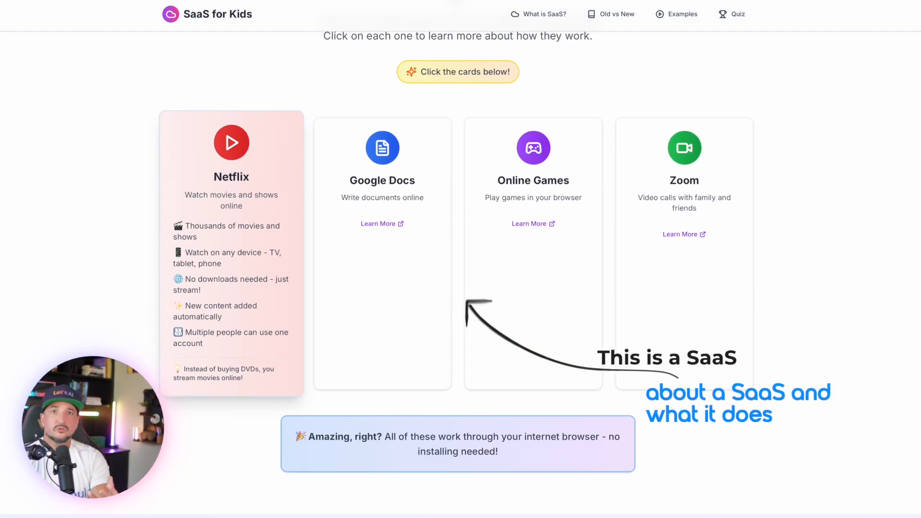
Expand the Google Docs, Zoom and Netflix example cards on the SaaS for Kids page.
{"action": "left_click", "coordinate": [382, 148]}
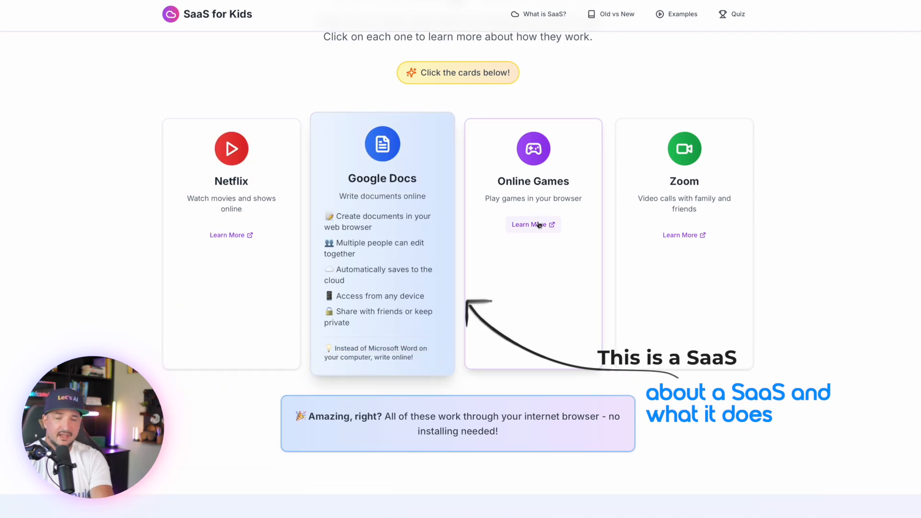
{"action": "left_click", "coordinate": [683, 149]}
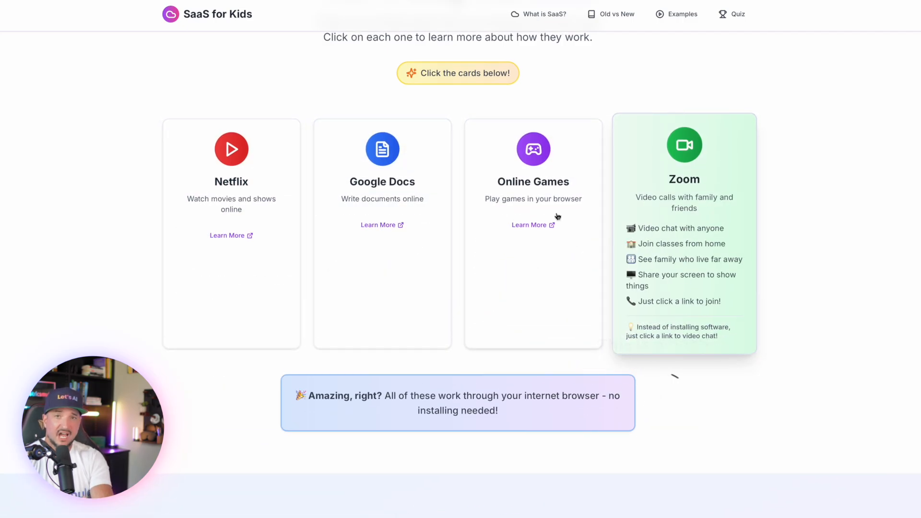
{"action": "left_click", "coordinate": [231, 149]}
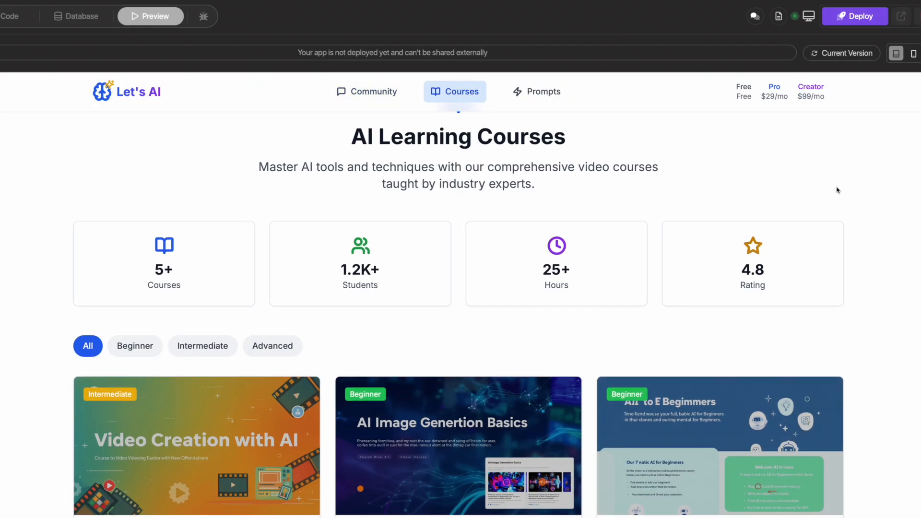
{"action": "left_click", "coordinate": [535, 91]}
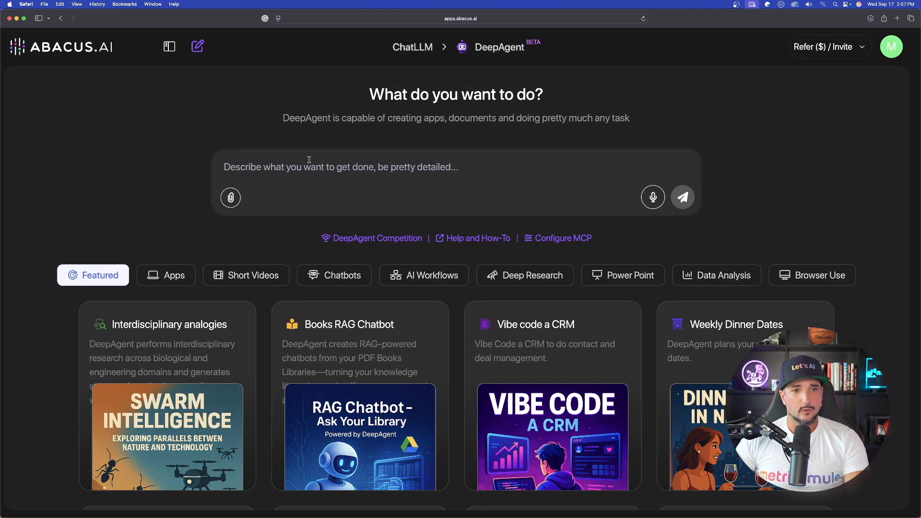
{"action": "scroll", "scroll_direction": "down", "scroll_amount": 3}
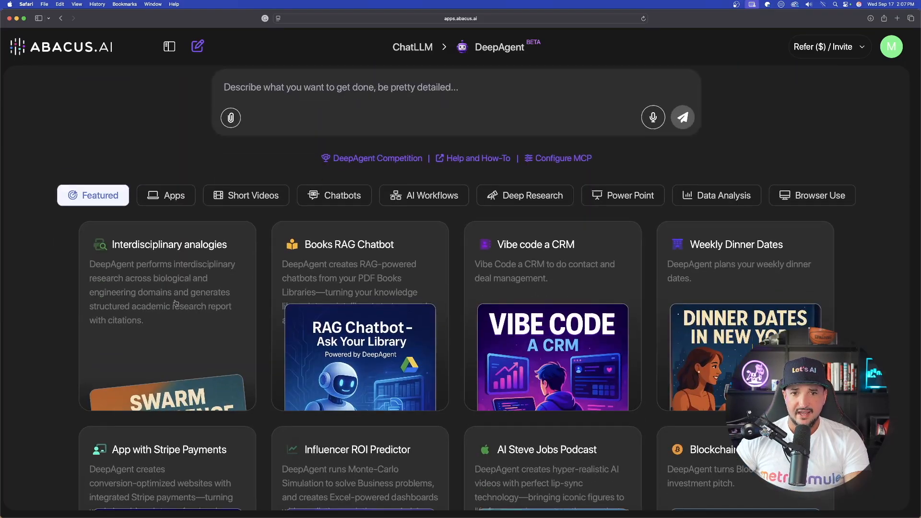
{"action": "scroll", "scroll_direction": "down", "scroll_amount": 3}
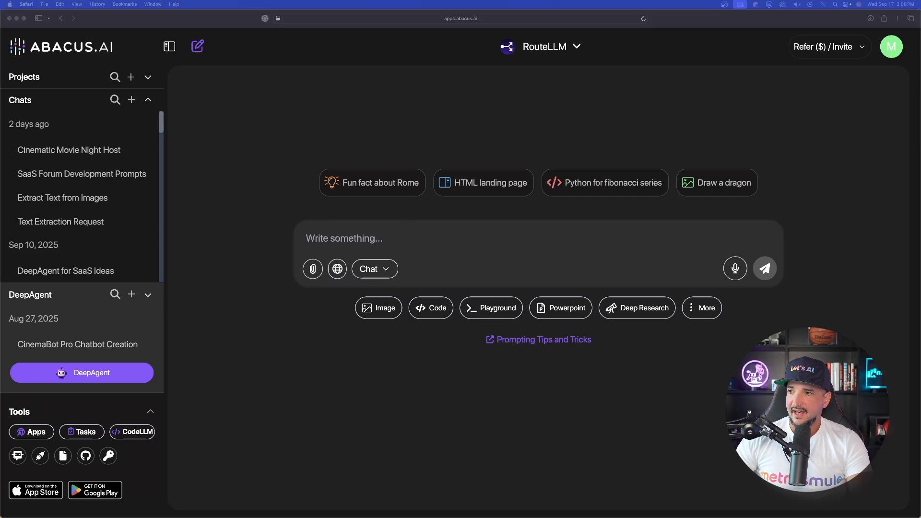
{"action": "mouse_move", "coordinate": [651, 159]}
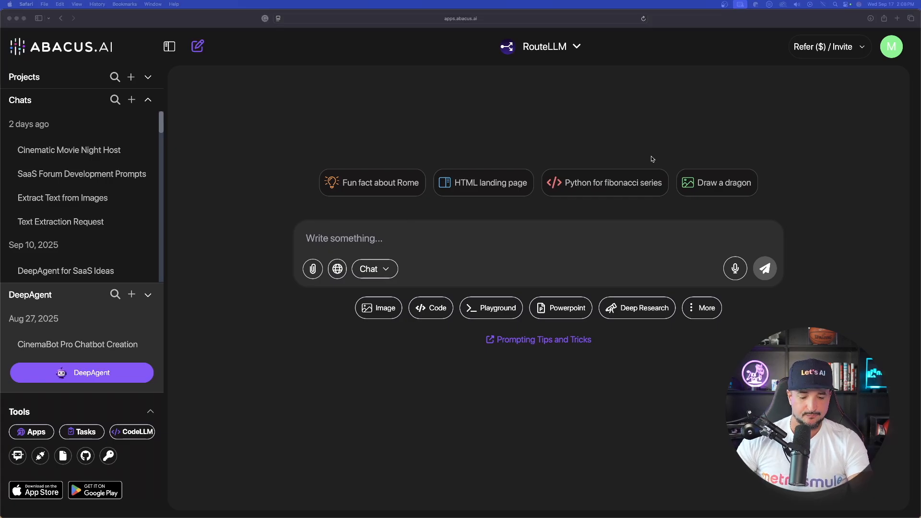
Ask 'Give me some ideas on how to use DeepAgent to build a Saas', then return to DeepAgent.
{"action": "type", "text": "Give me some ideas on how to use DeepAgent to build a Saas"}
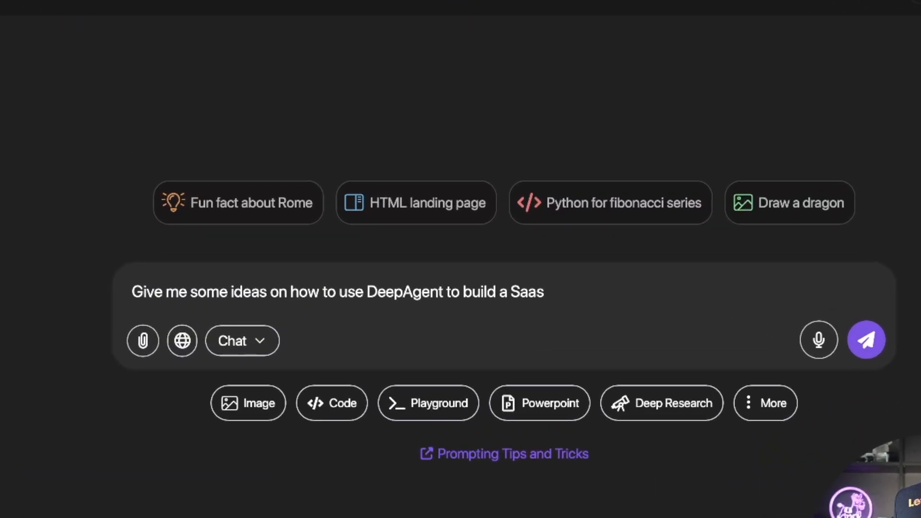
{"action": "mouse_move", "coordinate": [55, 119]}
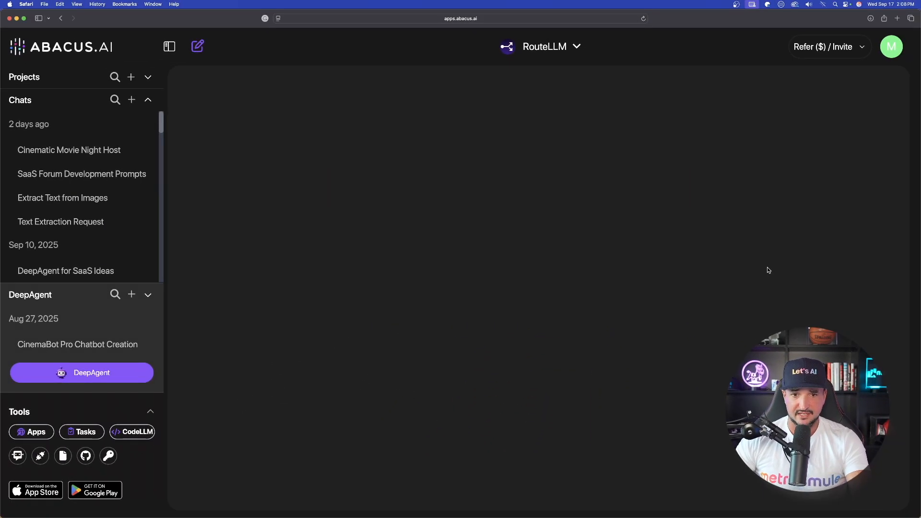
{"action": "left_click", "coordinate": [82, 372]}
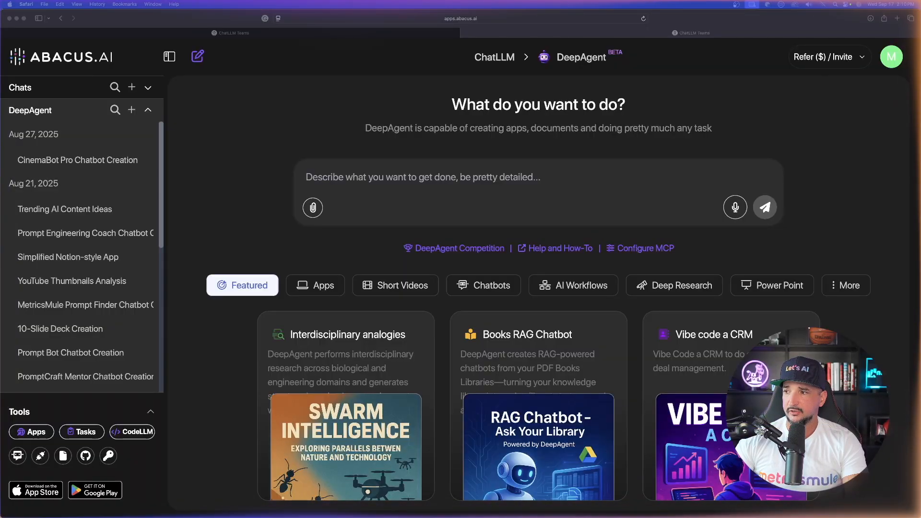
Submit a mini CRM build task with shareable notes, touchpoints, contact dates and prospect ranking.
{"action": "left_click", "coordinate": [423, 177]}
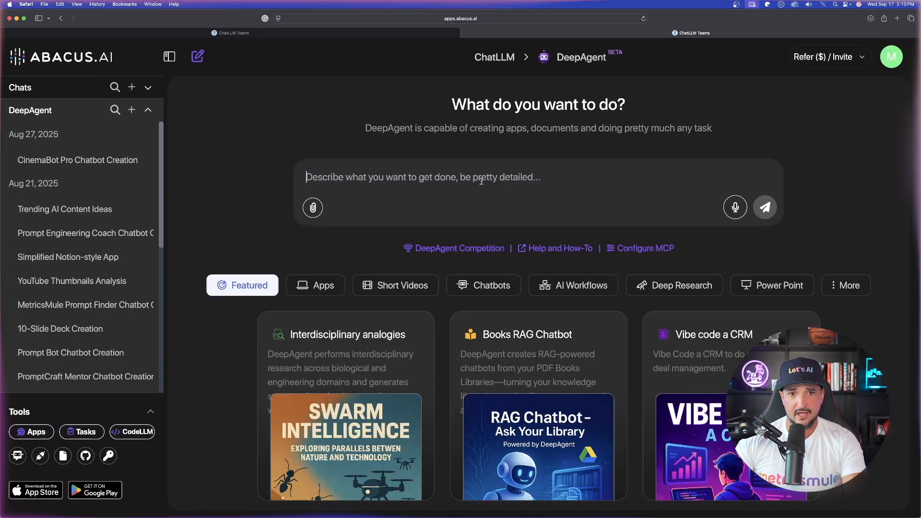
{"action": "type", "text": "build a mini CRM with contacts, prospects and pipelines."}
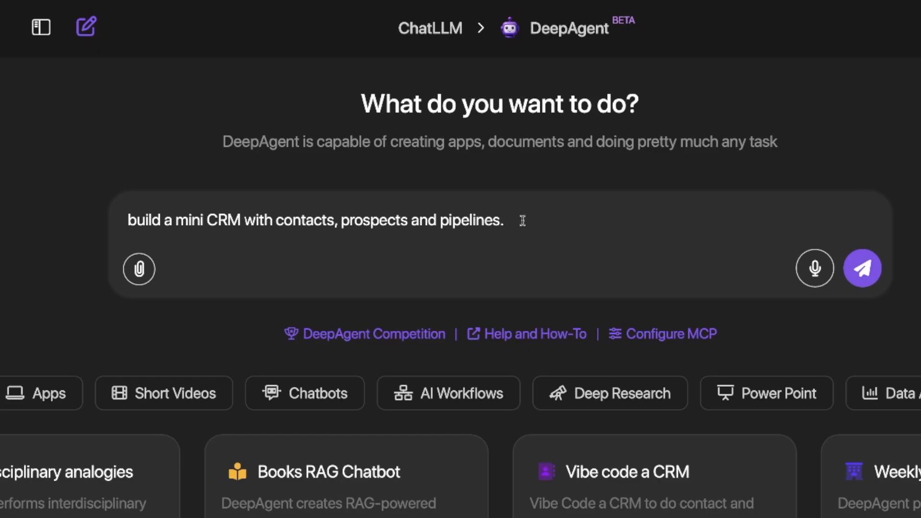
{"action": "mouse_move", "coordinate": [821, 292]}
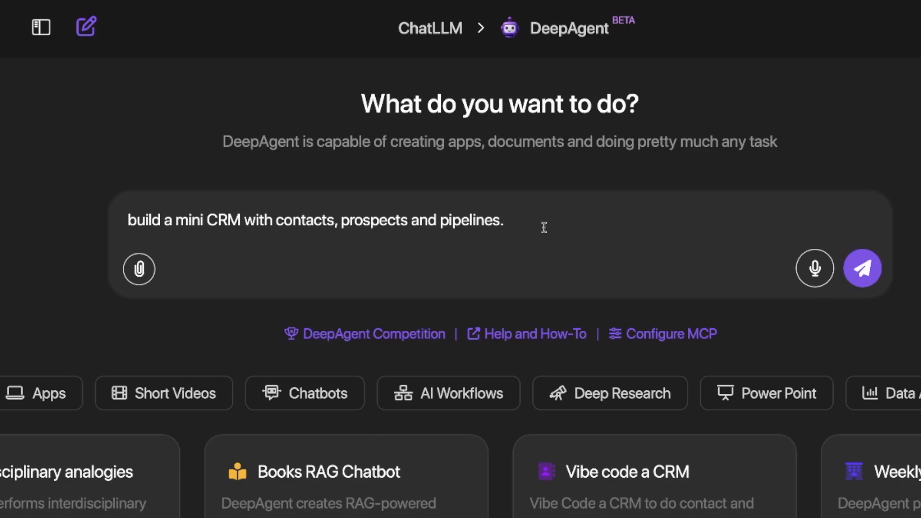
{"action": "mouse_move", "coordinate": [584, 228]}
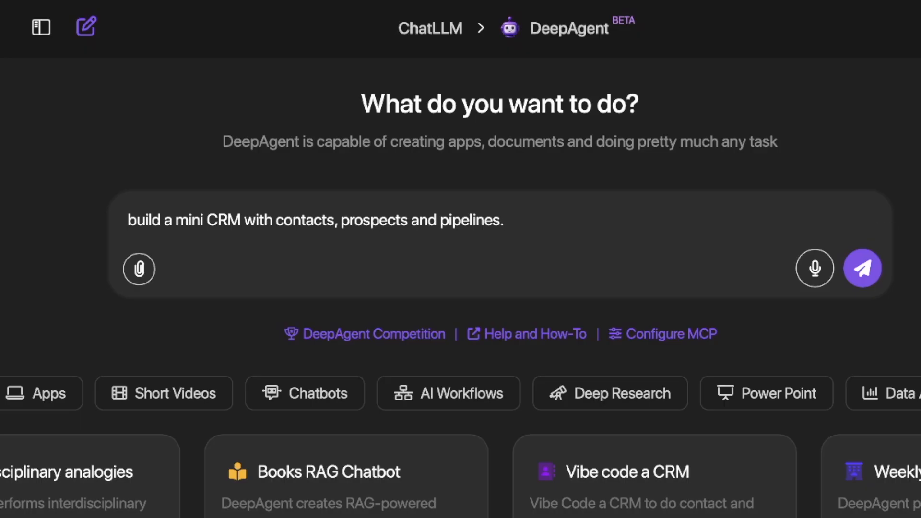
{"action": "left_click", "coordinate": [507, 220]}
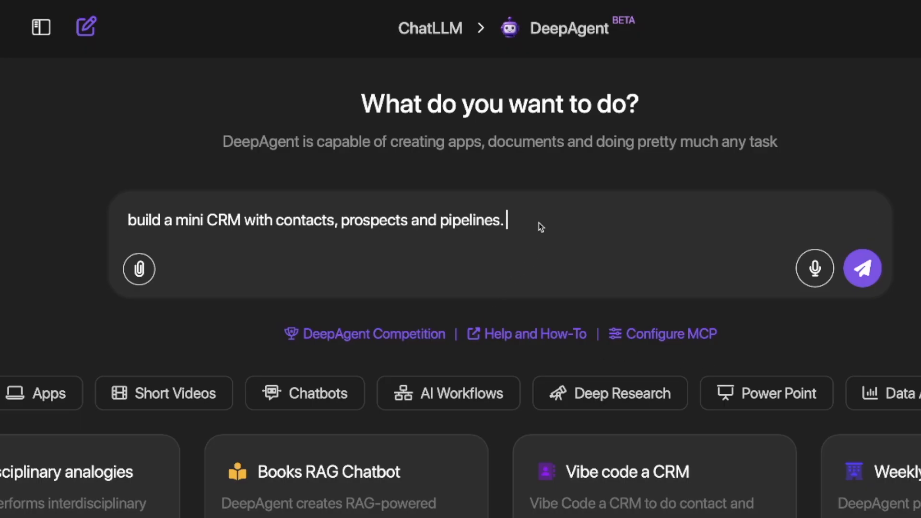
{"action": "type", "text": "Add shareable notes, touchpoints, date of contact and prospect ranking"}
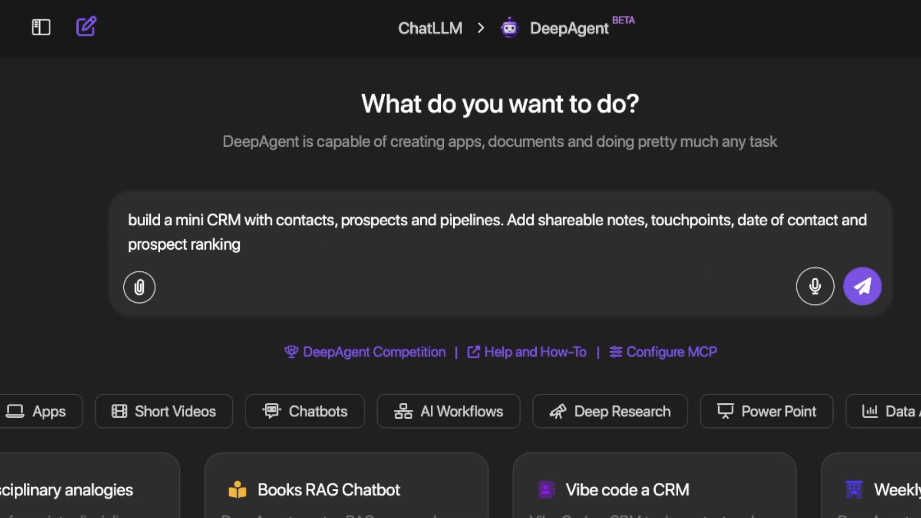
{"action": "left_click", "coordinate": [862, 286]}
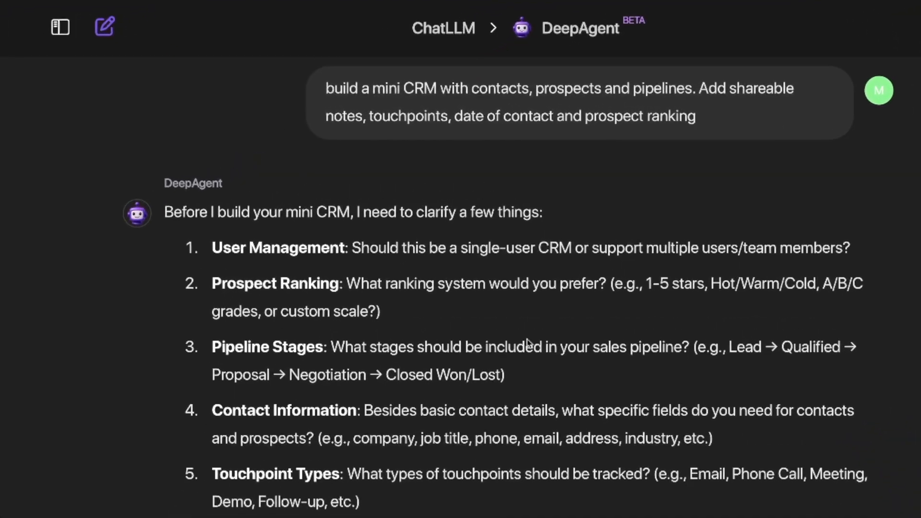
Reply 'you choose' to DeepAgent's clarifying questions about the mini CRM.
{"action": "scroll", "scroll_direction": "down", "scroll_amount": 3}
{"action": "type", "text": "you choose"}
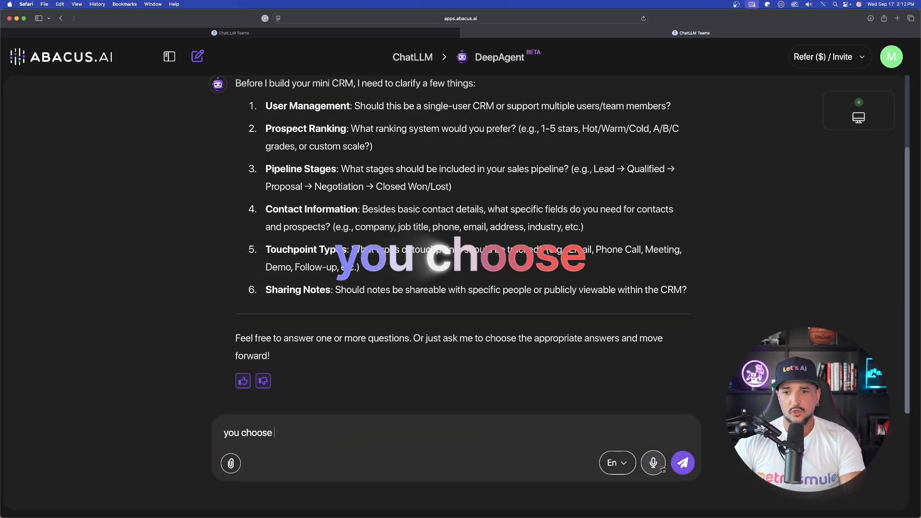
{"action": "left_click", "coordinate": [683, 463]}
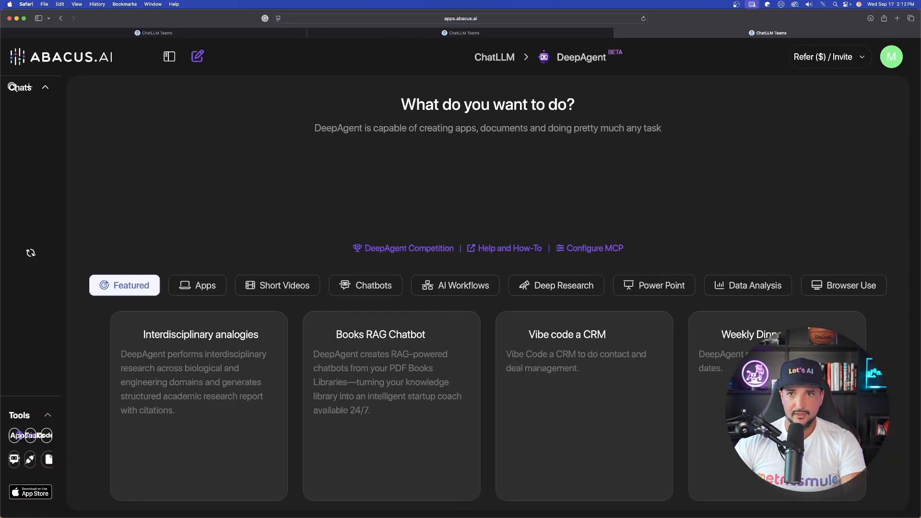
Hide chat history and submit the detailed CRM tool and black-and-white file-editing app requests.
{"action": "left_click", "coordinate": [170, 57]}
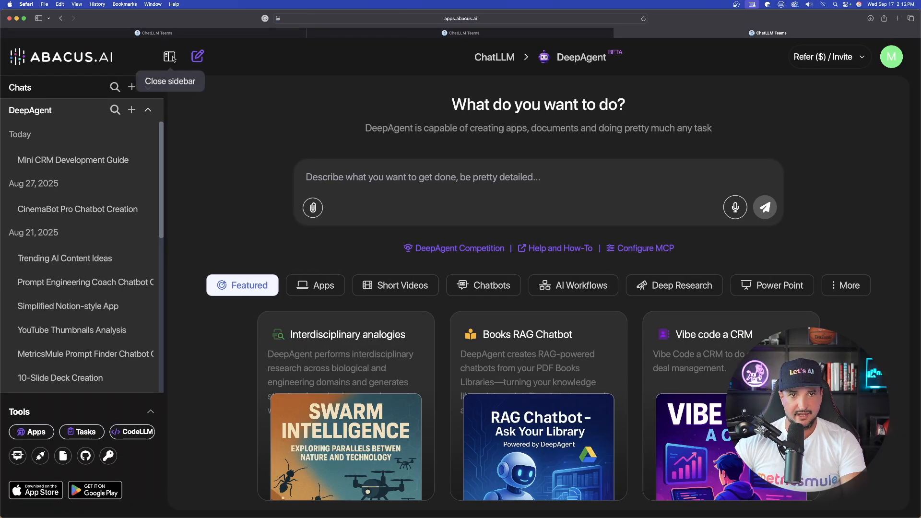
{"action": "left_click", "coordinate": [169, 57]}
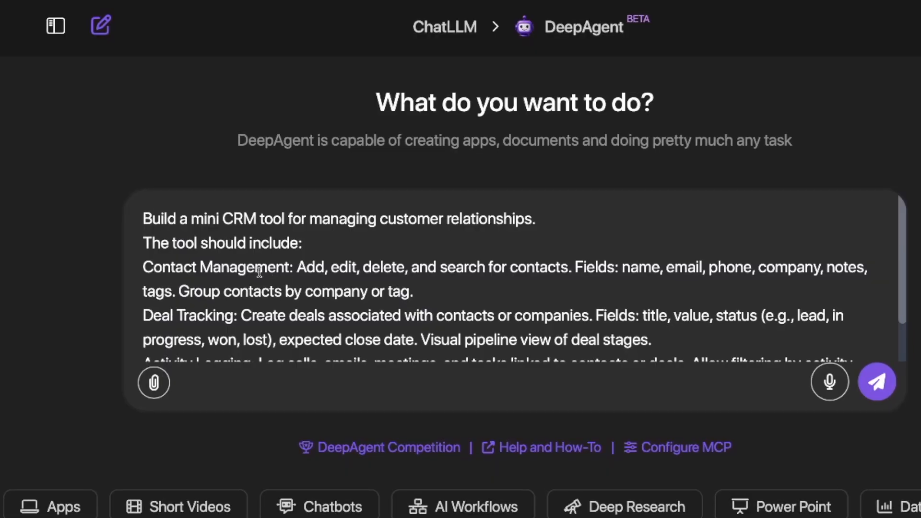
{"action": "mouse_move", "coordinate": [418, 249]}
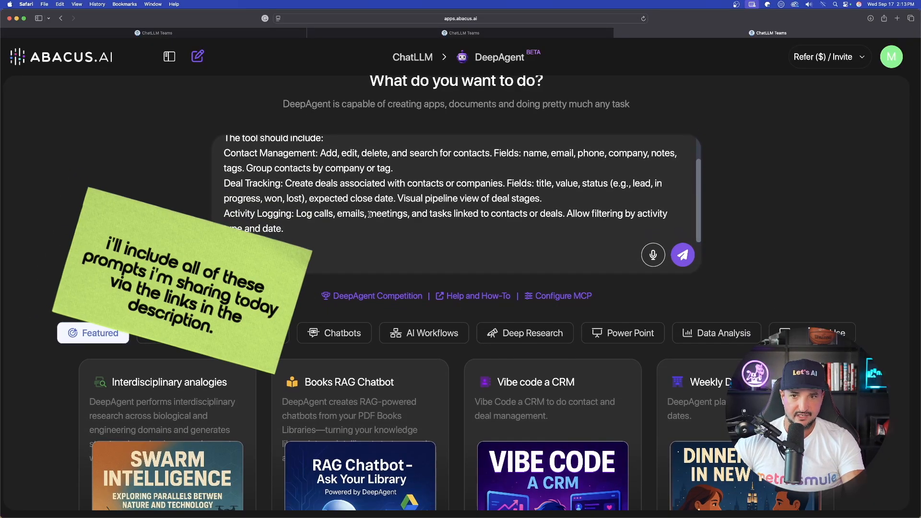
{"action": "left_click", "coordinate": [682, 254]}
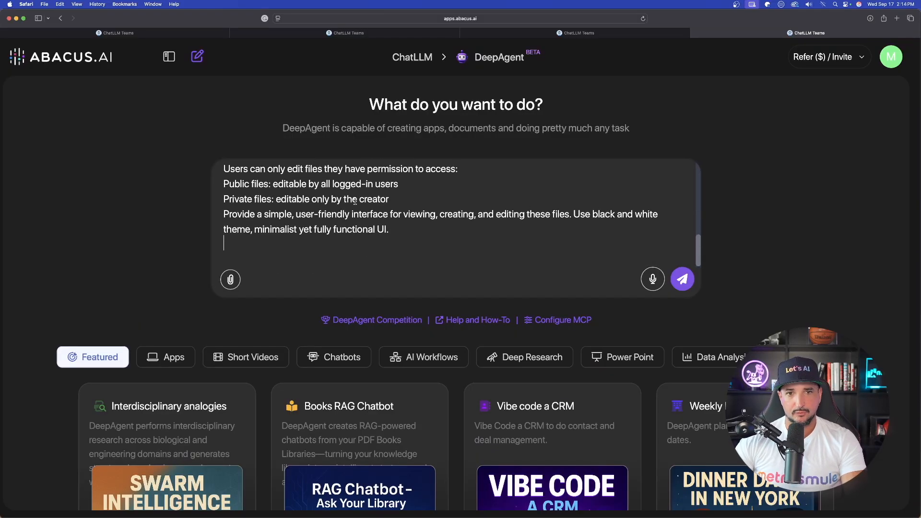
{"action": "left_click", "coordinate": [682, 280]}
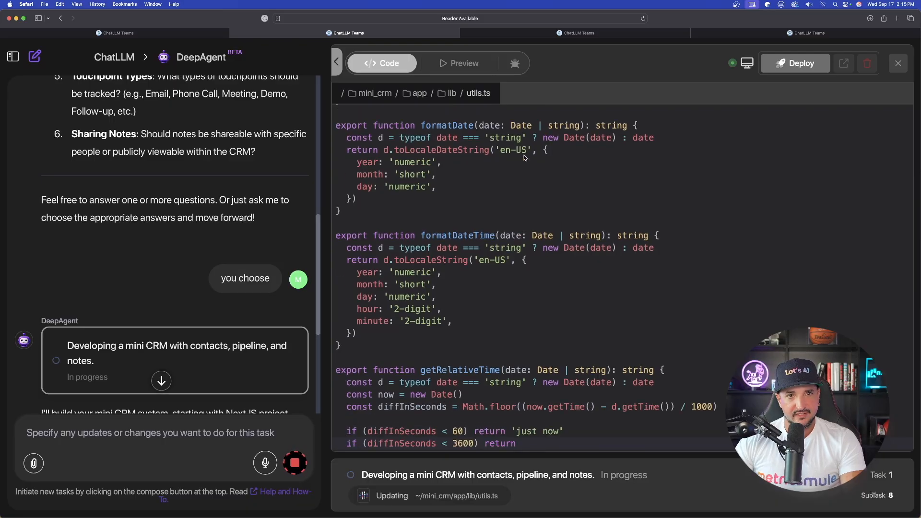
Scroll through the mini CRM's generated code in the Code view.
{"action": "scroll", "scroll_direction": "down", "scroll_amount": 3}
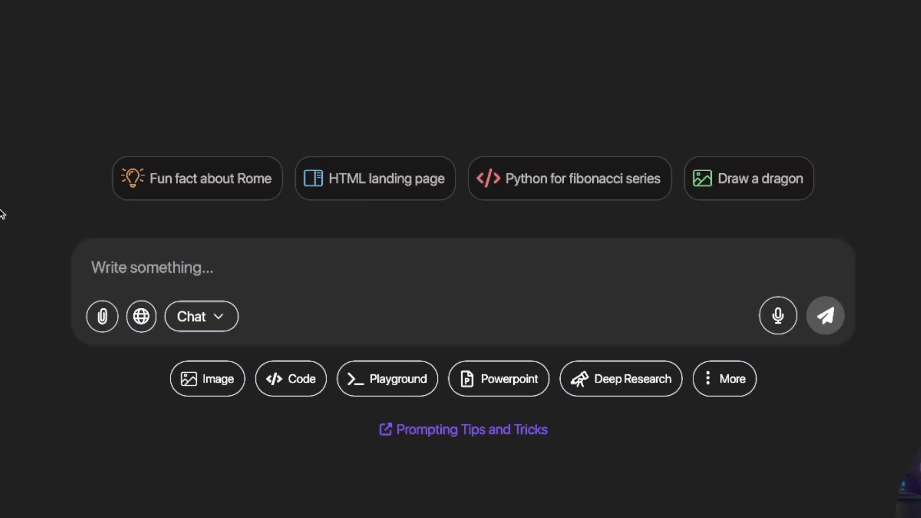
Draft a request for a detailed DeepAgent prompt to vibe code a Reddit-like forum SaaS.
{"action": "type", "text": "I want to create a SaaS using DeepAgent, but I need a really good, detailed prompts to get everything I need. I want to vibe code an online forum just like Reddit. Please provide me with a prompt to use to vibe code this app and create this SaaS in DeepAgent."}
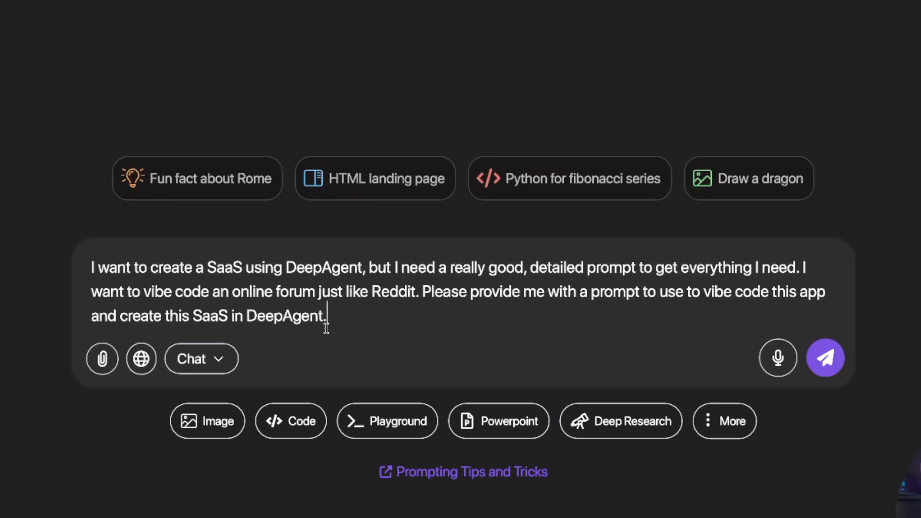
{"action": "mouse_move", "coordinate": [241, 297]}
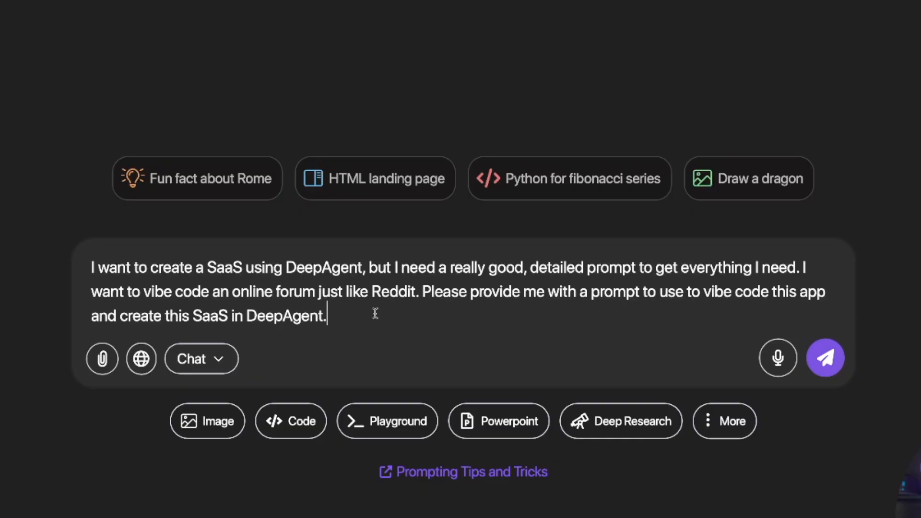
{"action": "mouse_move", "coordinate": [363, 312]}
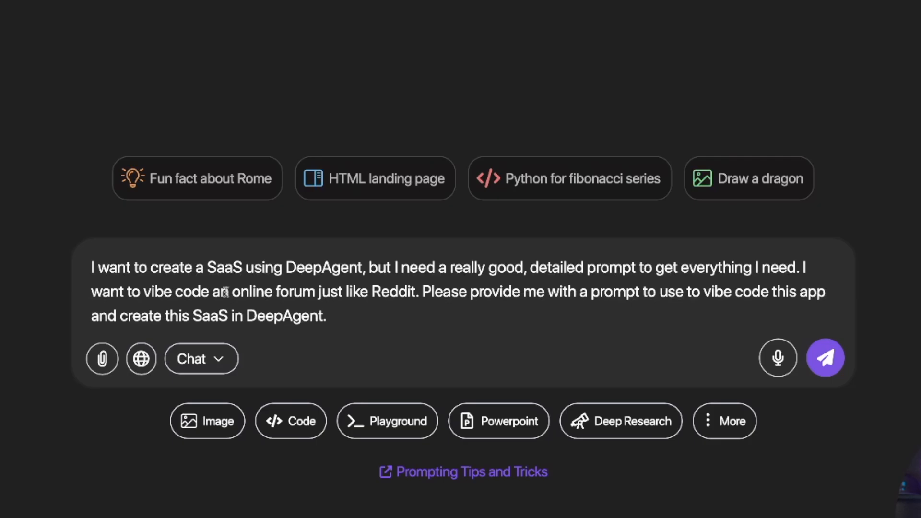
{"action": "left_click_drag", "start_coordinate": [230, 292], "coordinate": [417, 292]}
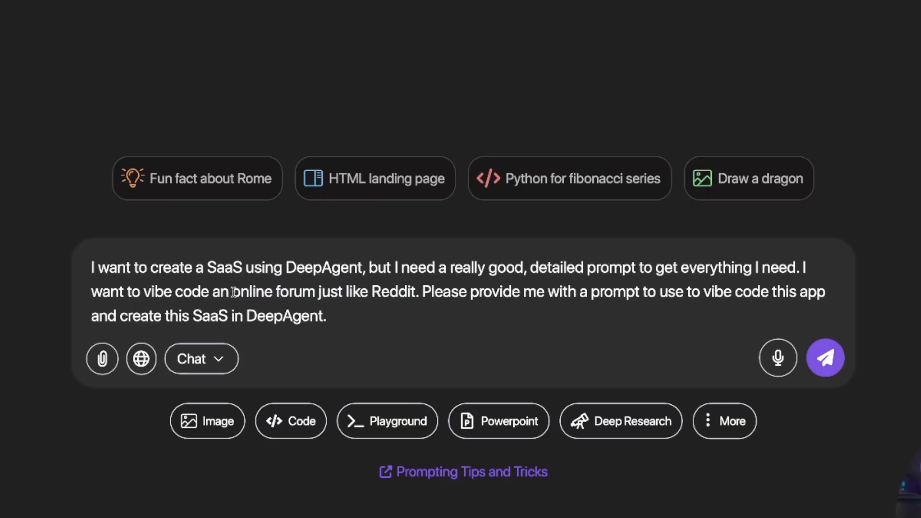
{"action": "left_click_drag", "start_coordinate": [232, 292], "coordinate": [419, 292]}
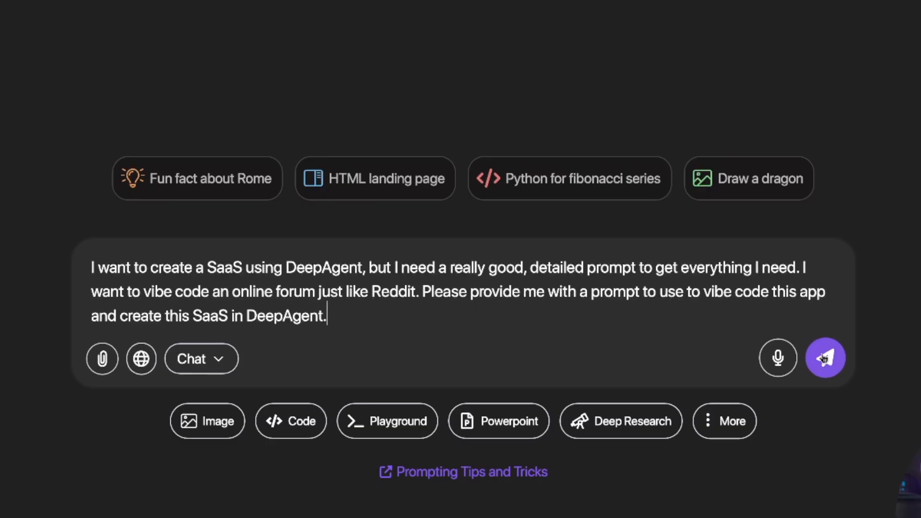
Send the forum prompt request and scroll through the returned Supabase Reddit clone prompt.
{"action": "left_click", "coordinate": [825, 357]}
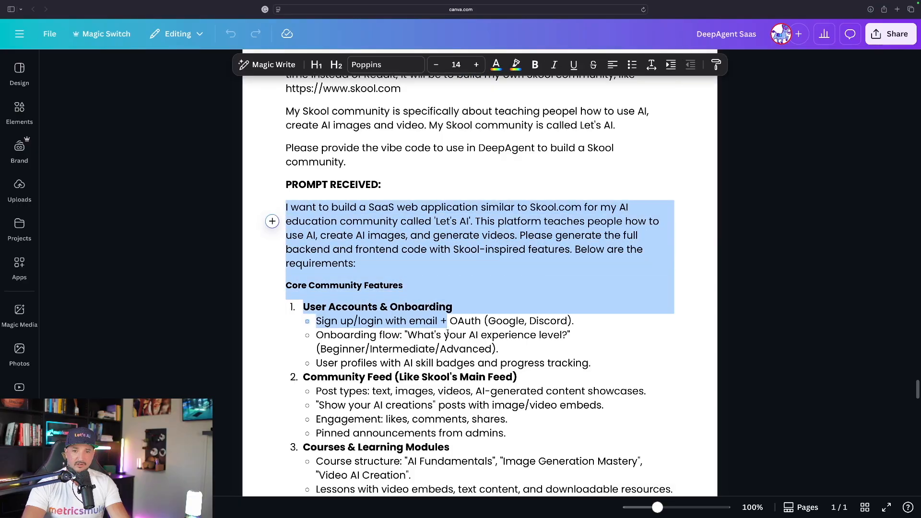
{"action": "scroll", "scroll_direction": "down", "scroll_amount": 3}
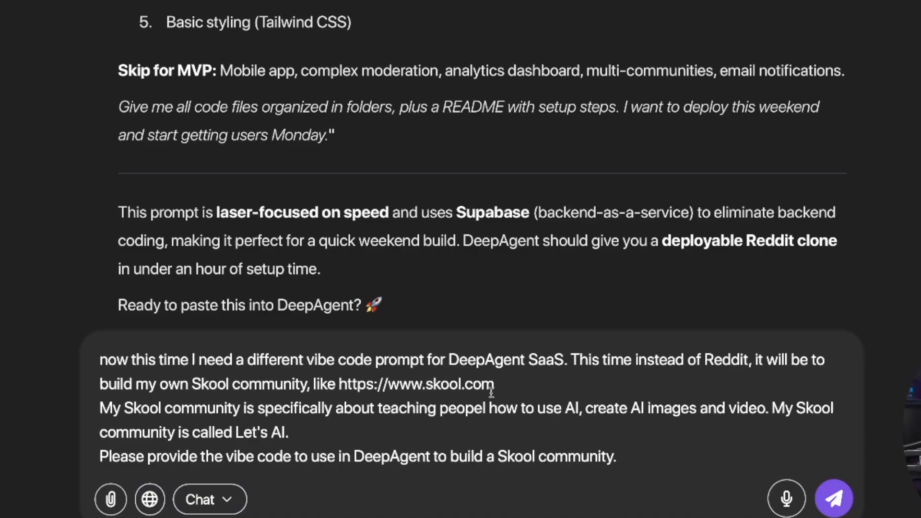
Edit and send the request for a Skool-style Let's AI community prompt.
{"action": "double_click", "coordinate": [481, 383]}
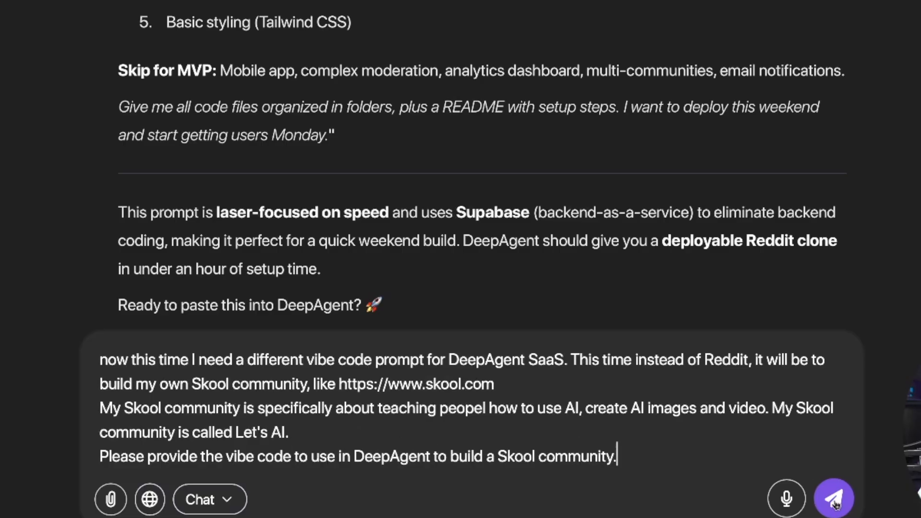
{"action": "left_click", "coordinate": [834, 498]}
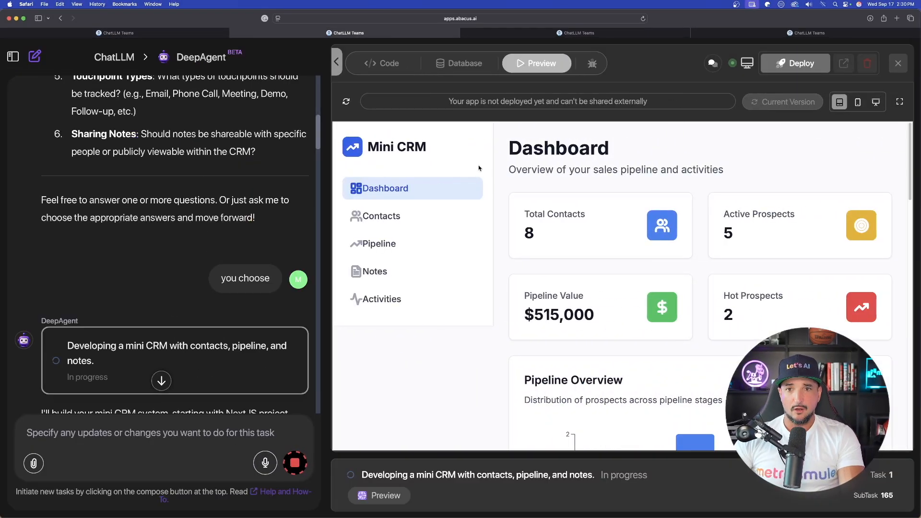
{"action": "mouse_move", "coordinate": [507, 162]}
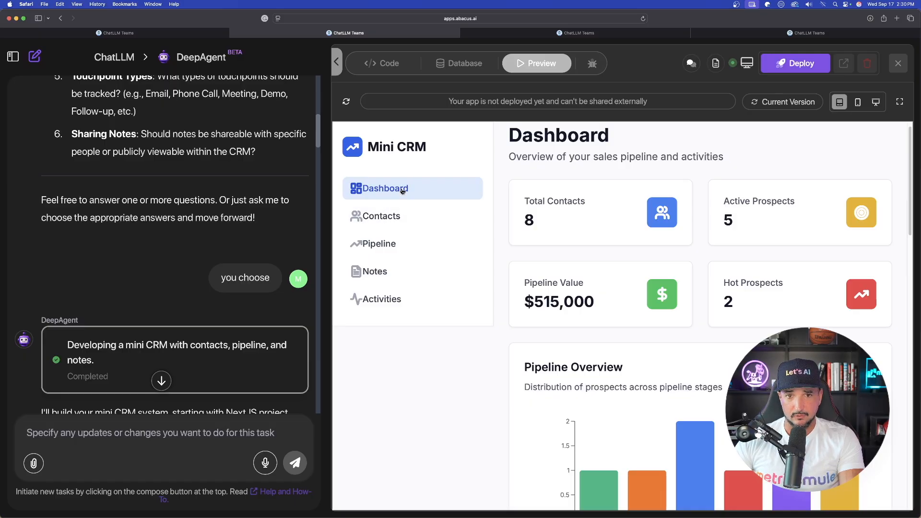
{"action": "left_click", "coordinate": [380, 215]}
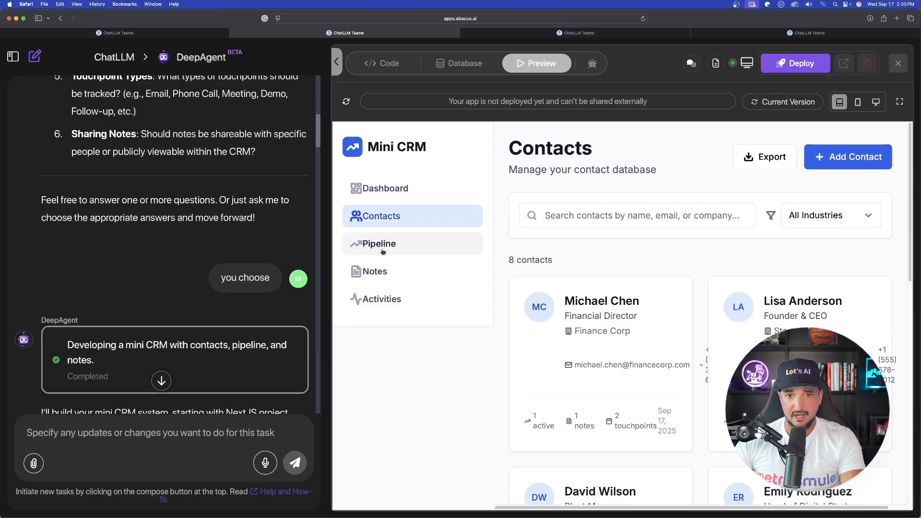
{"action": "left_click", "coordinate": [379, 243]}
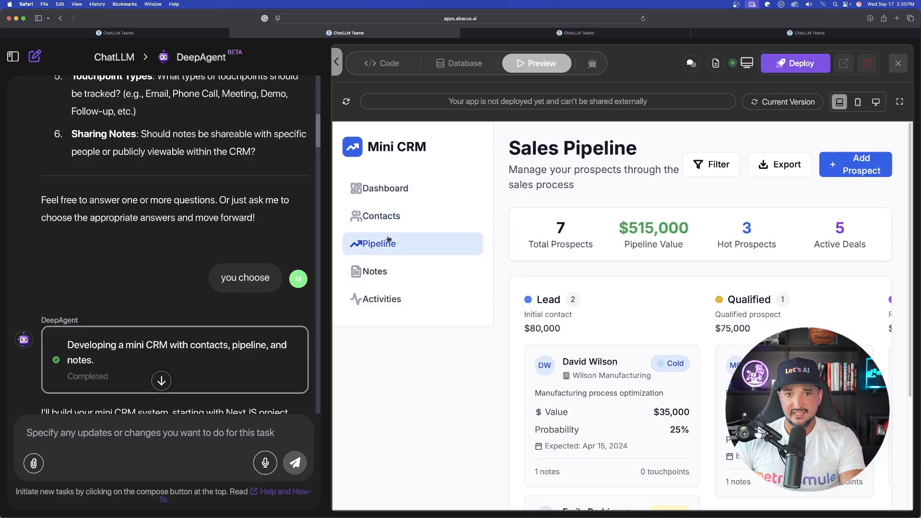
{"action": "left_click", "coordinate": [373, 270]}
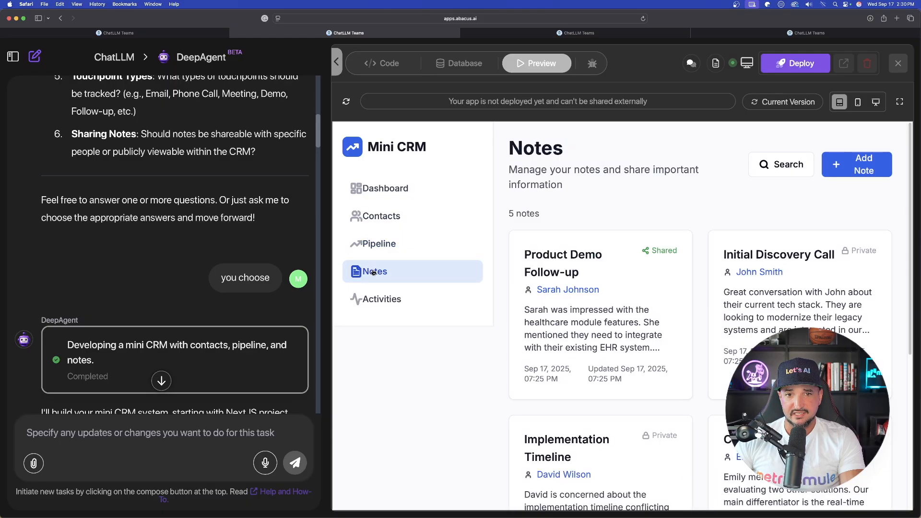
{"action": "mouse_move", "coordinate": [381, 299]}
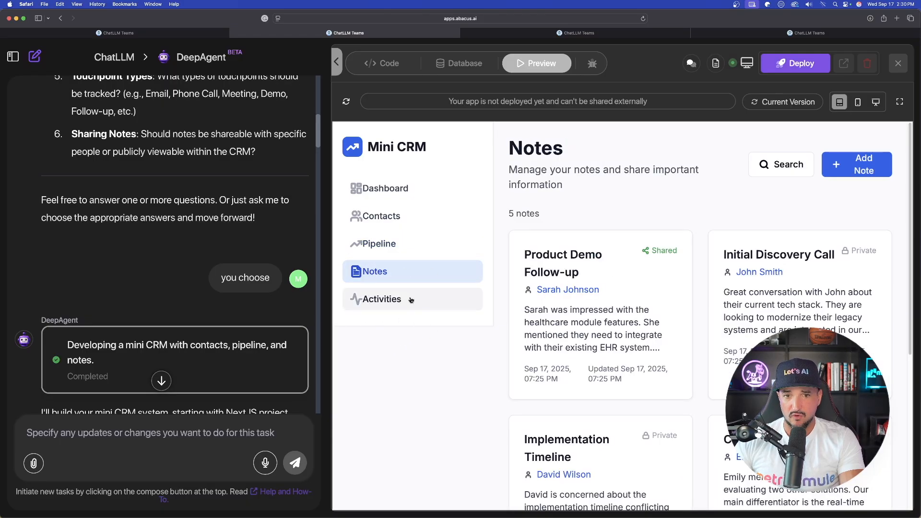
{"action": "left_click", "coordinate": [385, 188]}
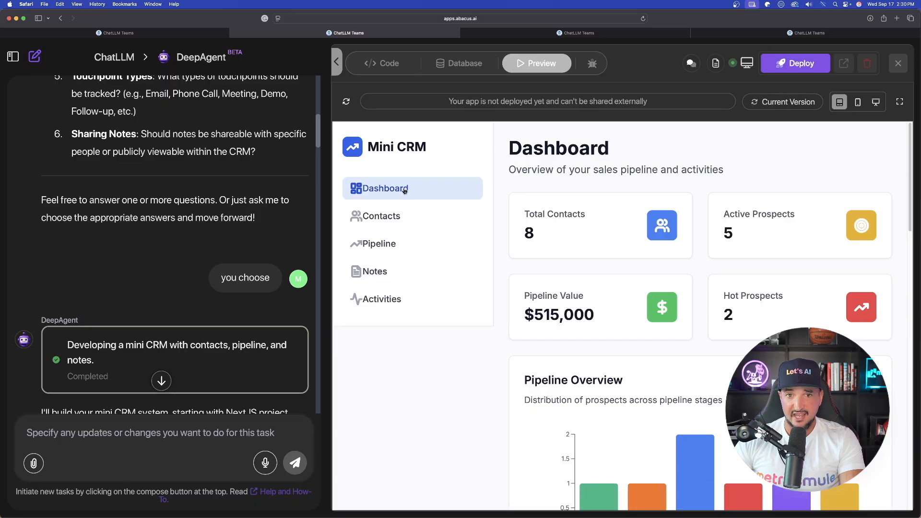
{"action": "scroll", "scroll_direction": "down", "scroll_amount": 3}
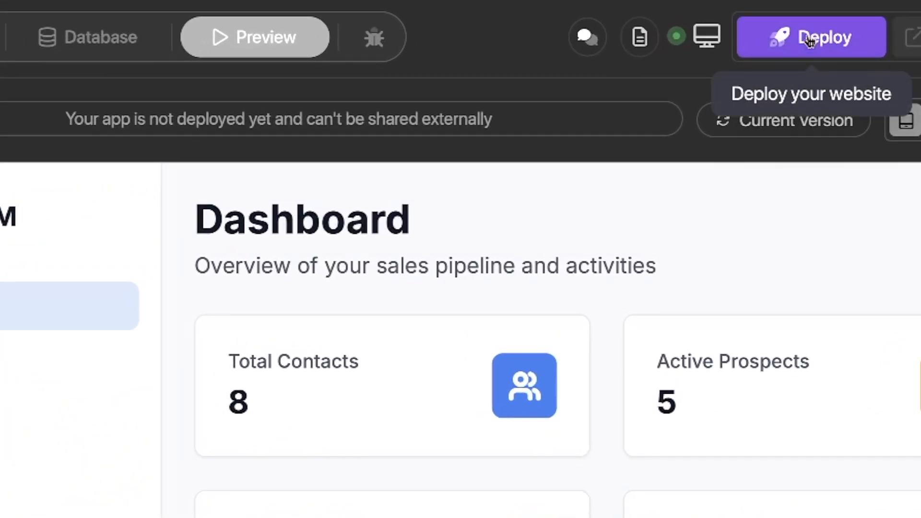
Deploy the Mini CRM with an Abacus.AI domain name, live at AICRM.abacusai.app.
{"action": "left_click", "coordinate": [810, 37]}
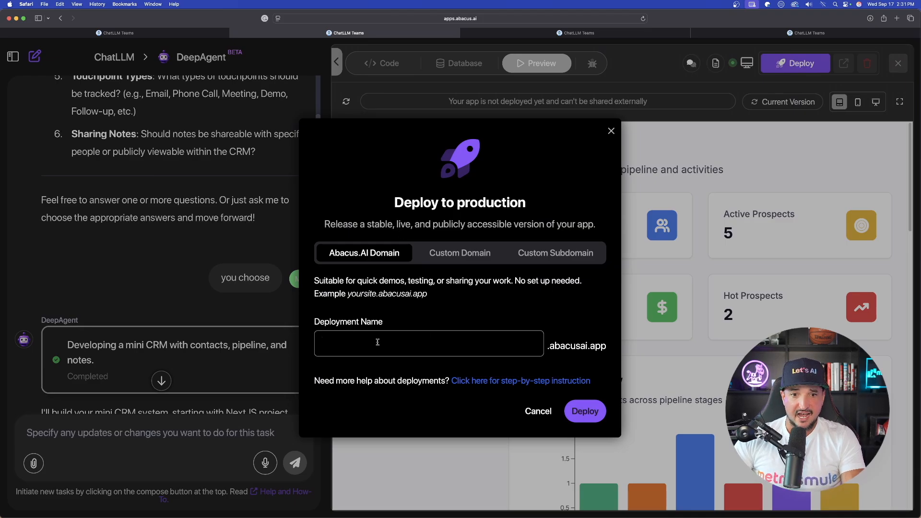
{"action": "left_click", "coordinate": [584, 411]}
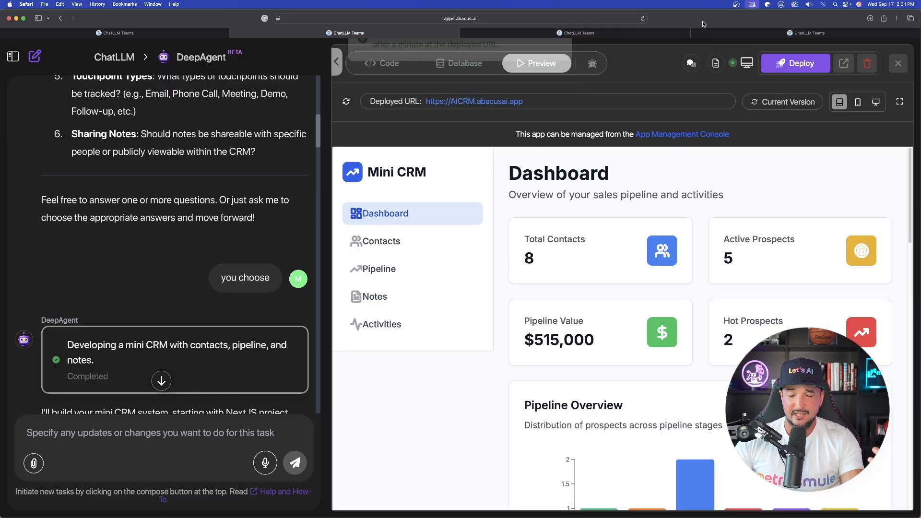
{"action": "left_click", "coordinate": [381, 63]}
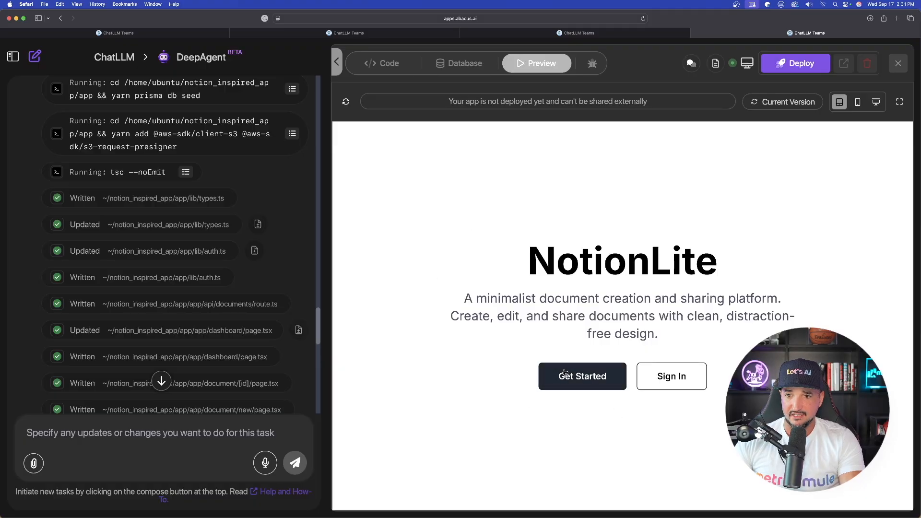
Open NotionLite's Get Started sign-up form and enter 'Eric' as the first name.
{"action": "left_click", "coordinate": [581, 376]}
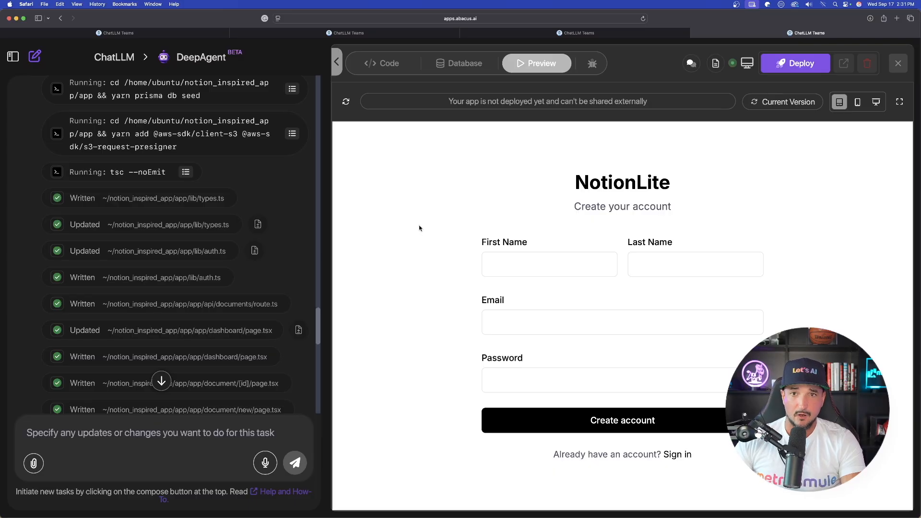
{"action": "mouse_move", "coordinate": [436, 222]}
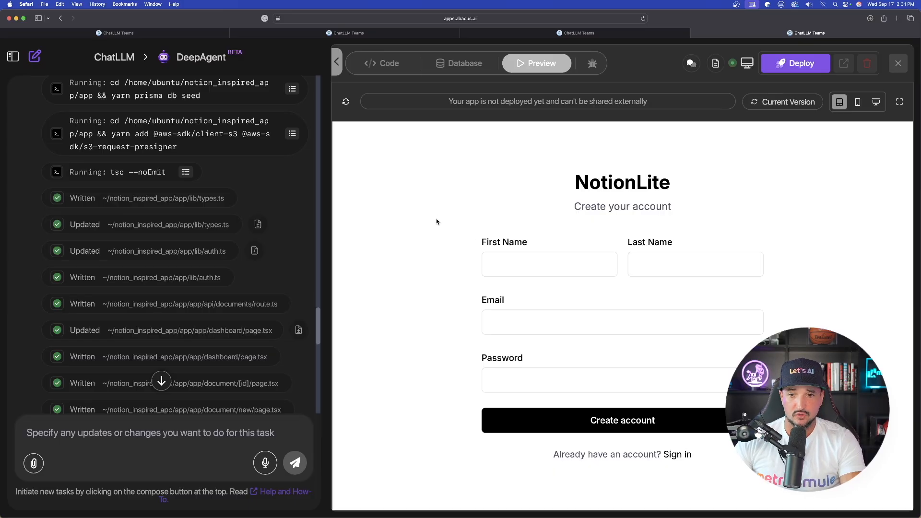
{"action": "type", "text": "Eric"}
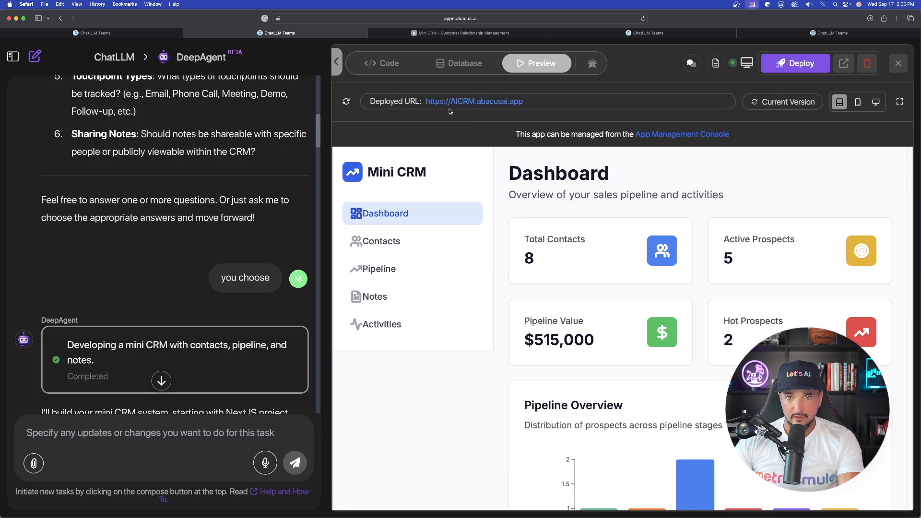
Open the Mini CRM's deployed URL in a new Safari tab.
{"action": "left_click", "coordinate": [537, 32]}
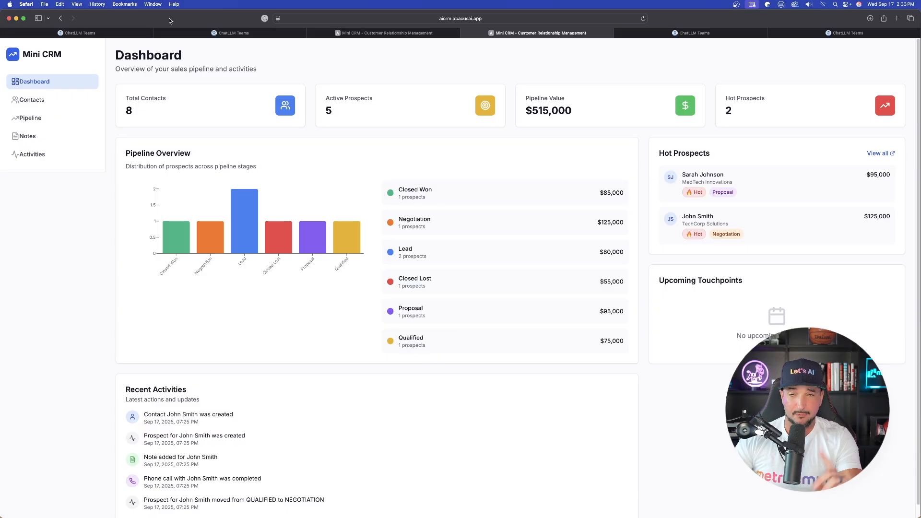
{"action": "left_click", "coordinate": [845, 33]}
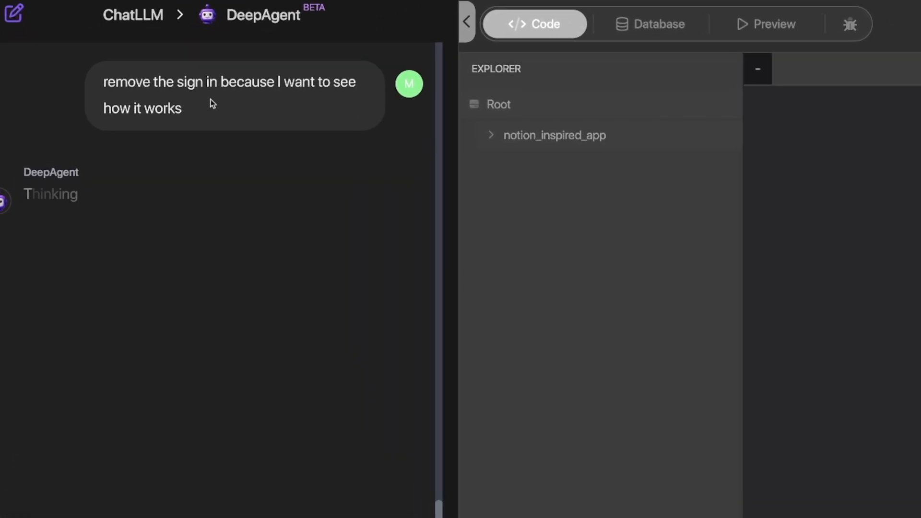
{"action": "mouse_move", "coordinate": [319, 170]}
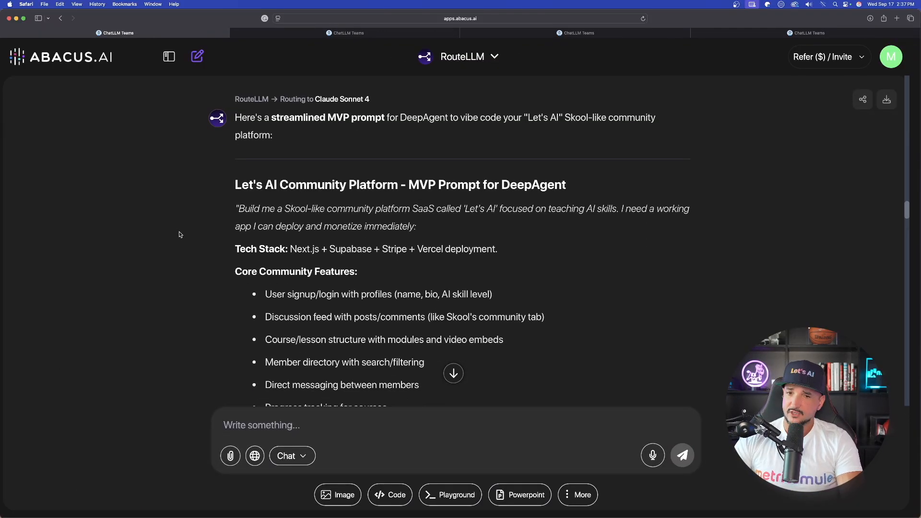
Select the Let's AI community task and scroll down to the agent's error reply.
{"action": "scroll", "scroll_direction": "down", "scroll_amount": 3}
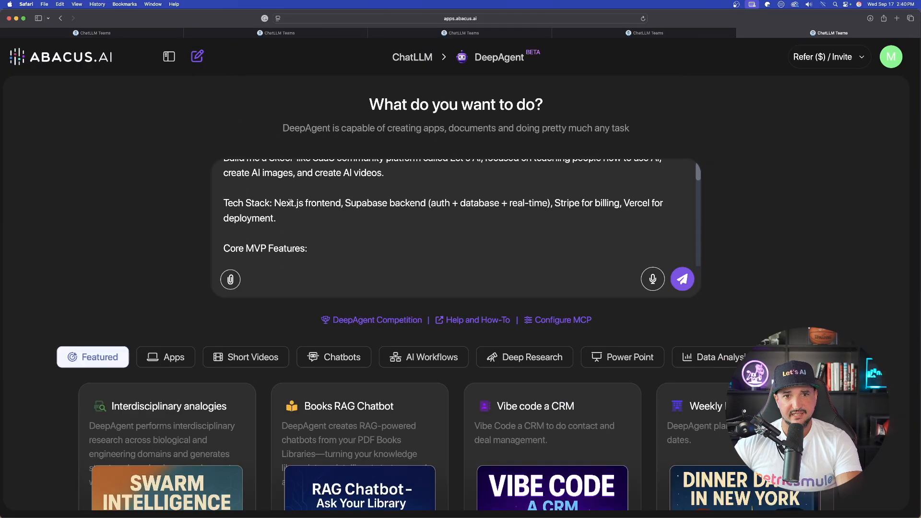
{"action": "scroll", "scroll_direction": "down", "scroll_amount": 3}
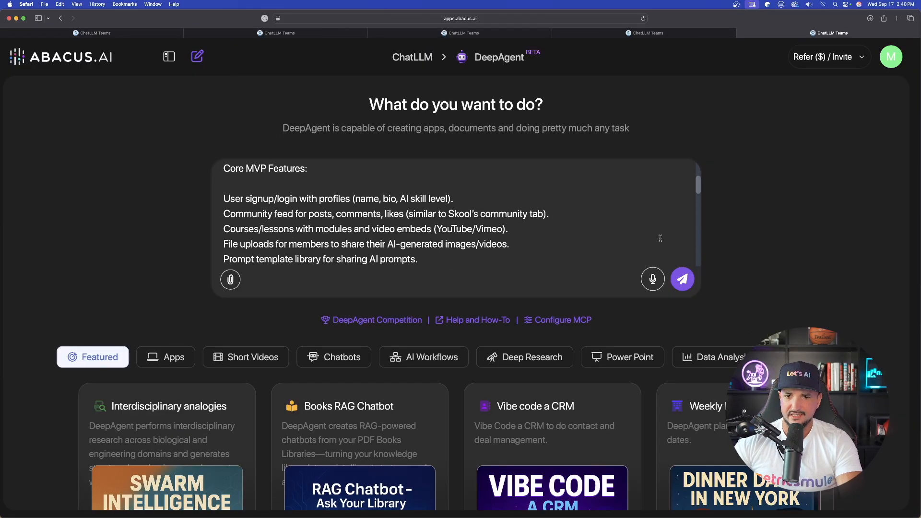
{"action": "left_click", "coordinate": [681, 279]}
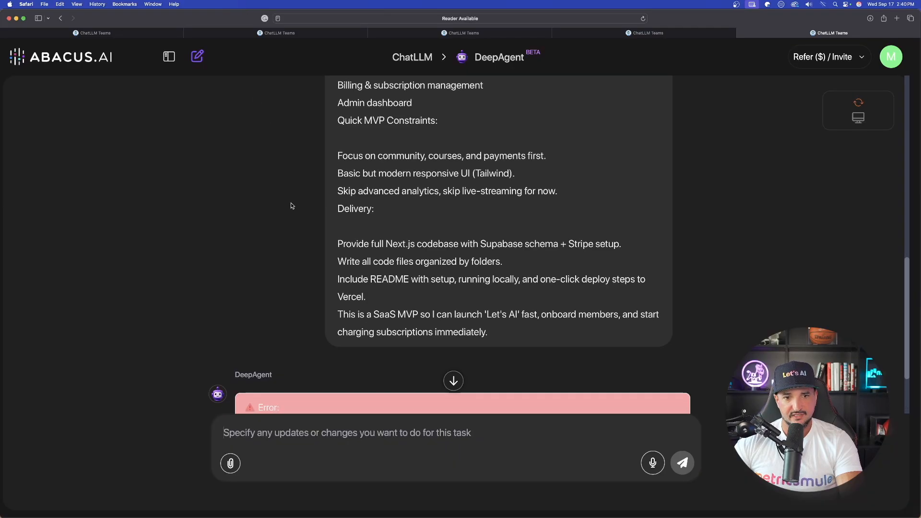
{"action": "scroll", "scroll_direction": "down", "scroll_amount": 3}
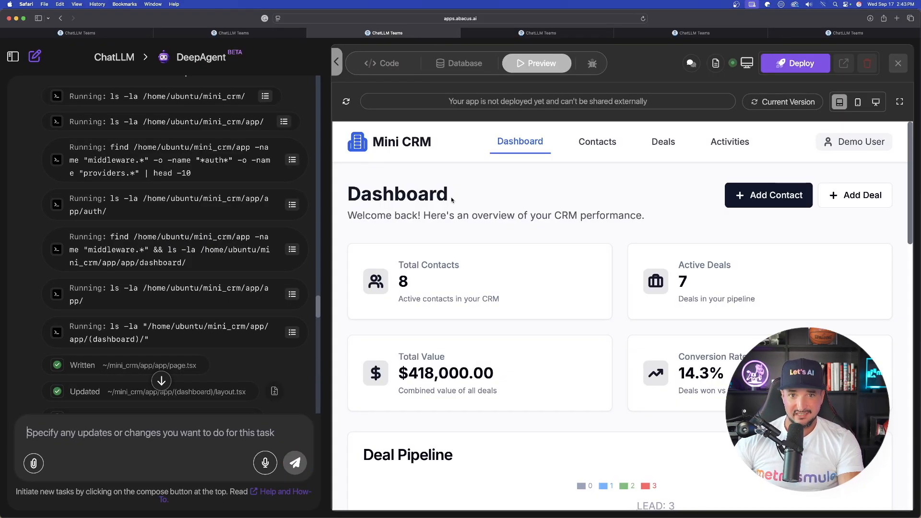
Browse the Mini CRM preview's Contacts, Activities and Deals pages, returning to Contacts.
{"action": "scroll", "scroll_direction": "down", "scroll_amount": 3}
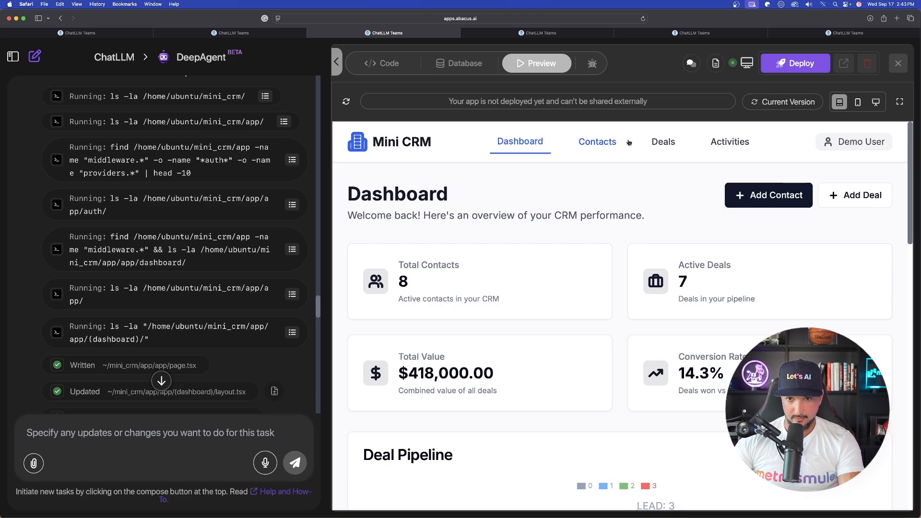
{"action": "left_click", "coordinate": [597, 142]}
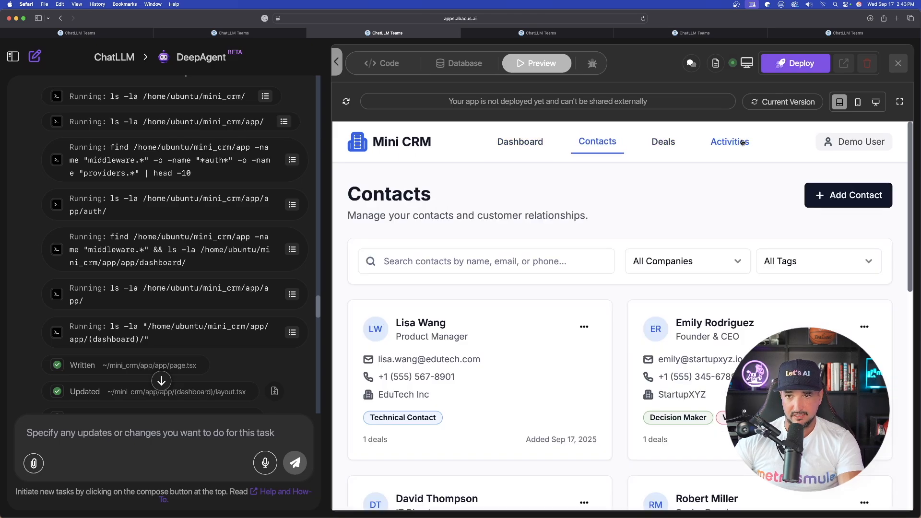
{"action": "left_click", "coordinate": [729, 141]}
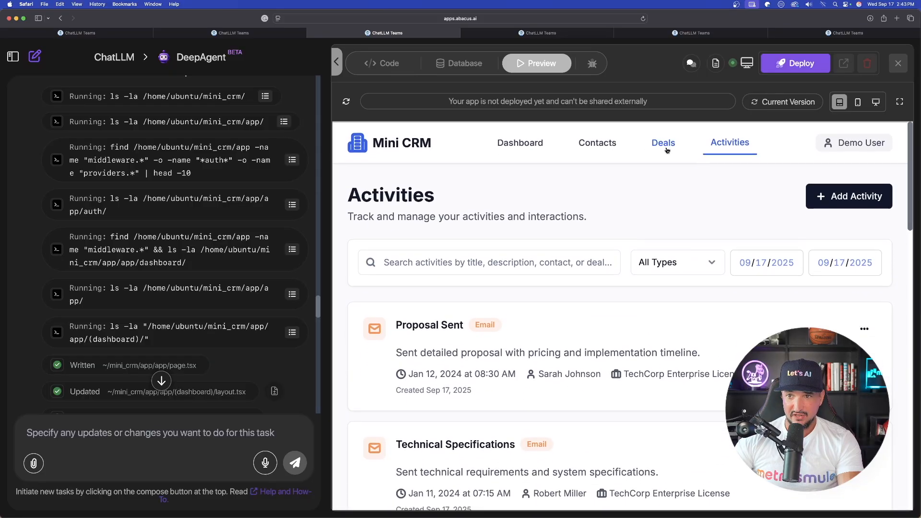
{"action": "left_click", "coordinate": [662, 142]}
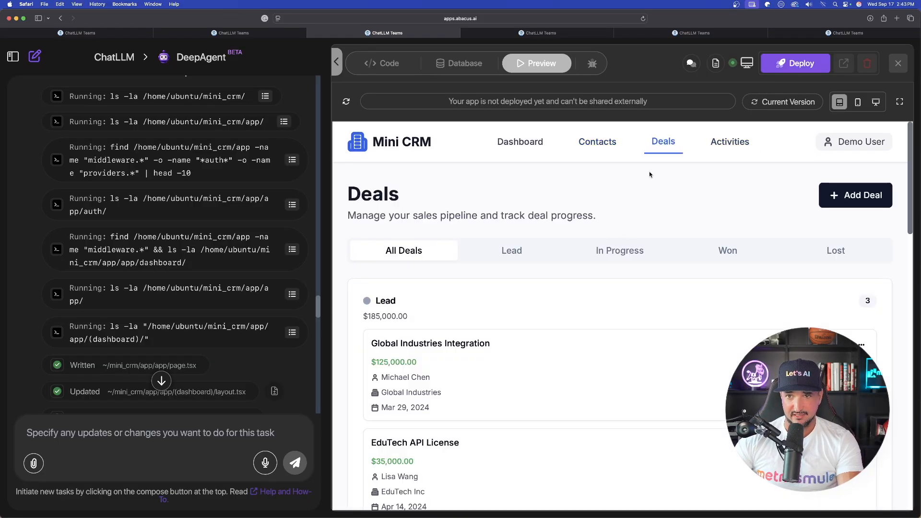
{"action": "scroll", "scroll_direction": "down", "scroll_amount": 3}
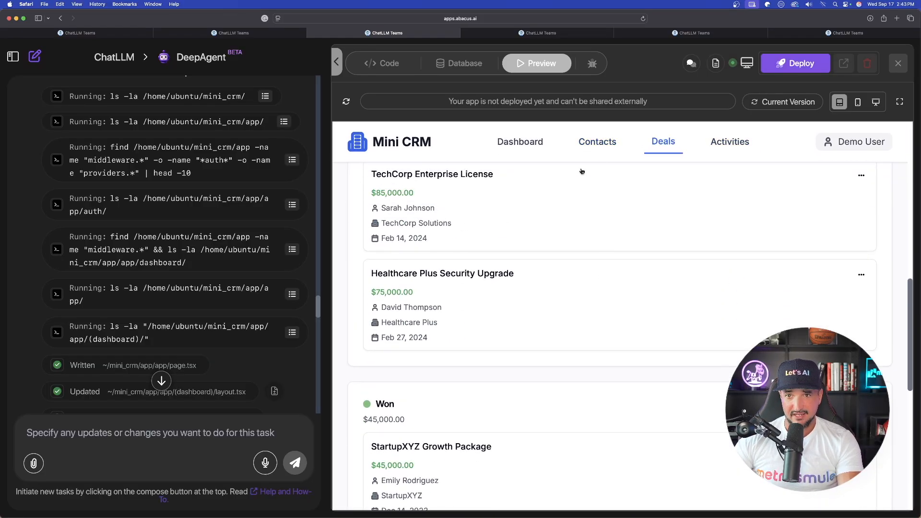
{"action": "mouse_move", "coordinate": [596, 141]}
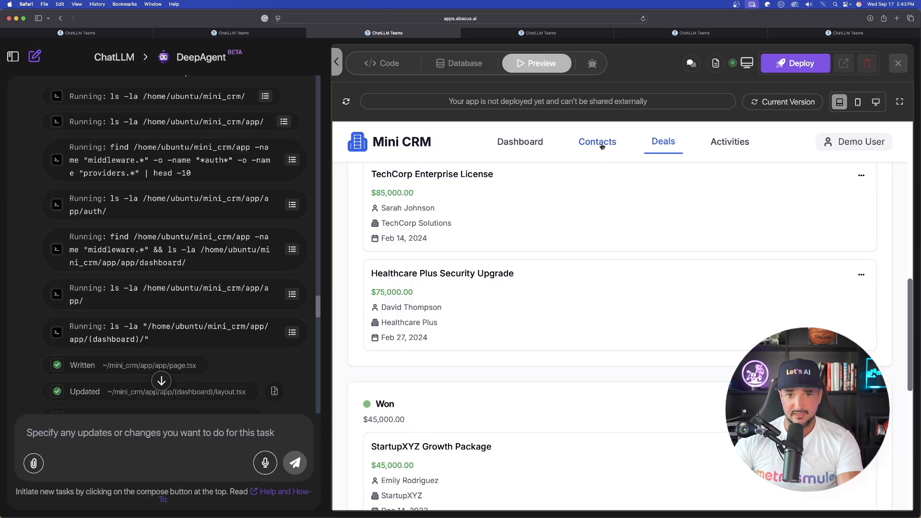
{"action": "left_click", "coordinate": [596, 142]}
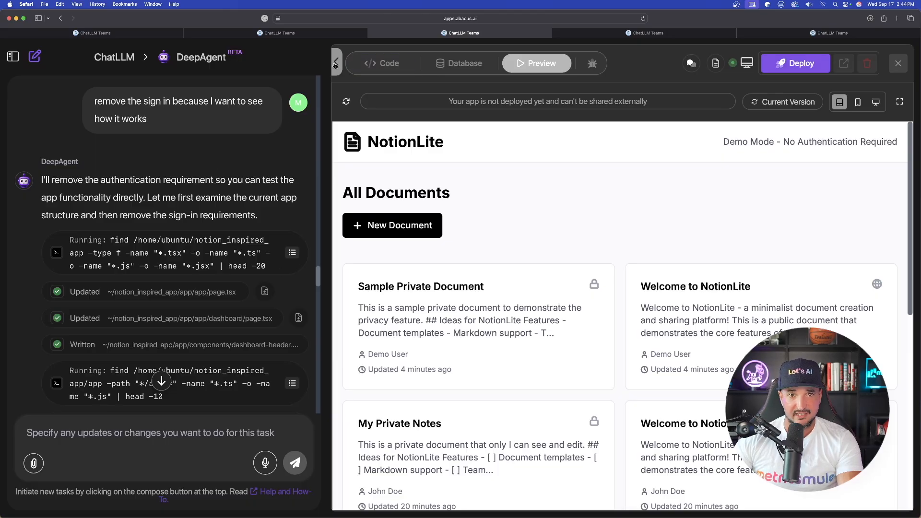
Widen the NotionLite preview, create a document with placeholder text, and go back to the list.
{"action": "left_click", "coordinate": [334, 63]}
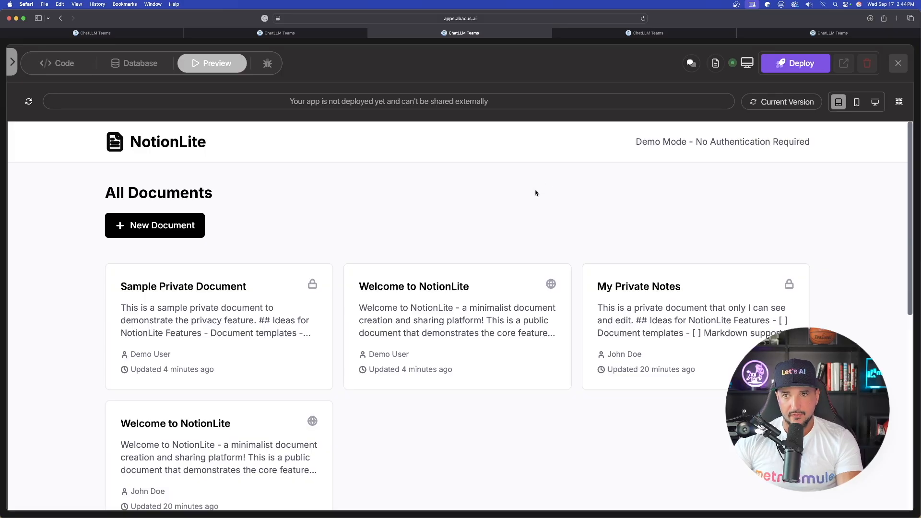
{"action": "scroll", "scroll_direction": "down", "scroll_amount": 3}
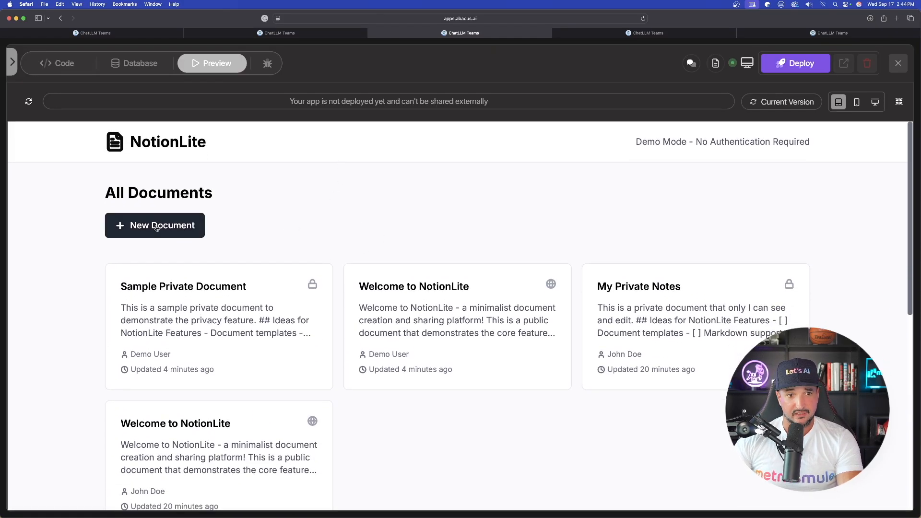
{"action": "left_click", "coordinate": [154, 225]}
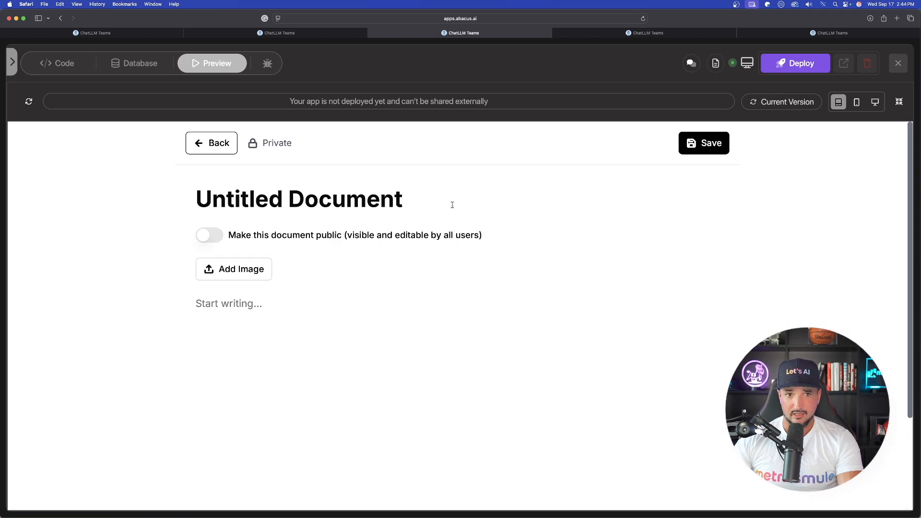
{"action": "mouse_move", "coordinate": [265, 257]}
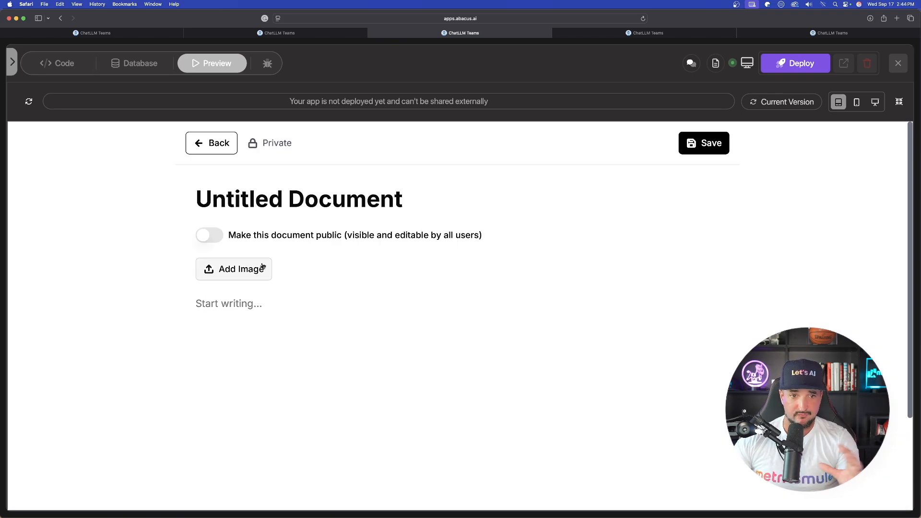
{"action": "type", "text": "gfdgsdaga"}
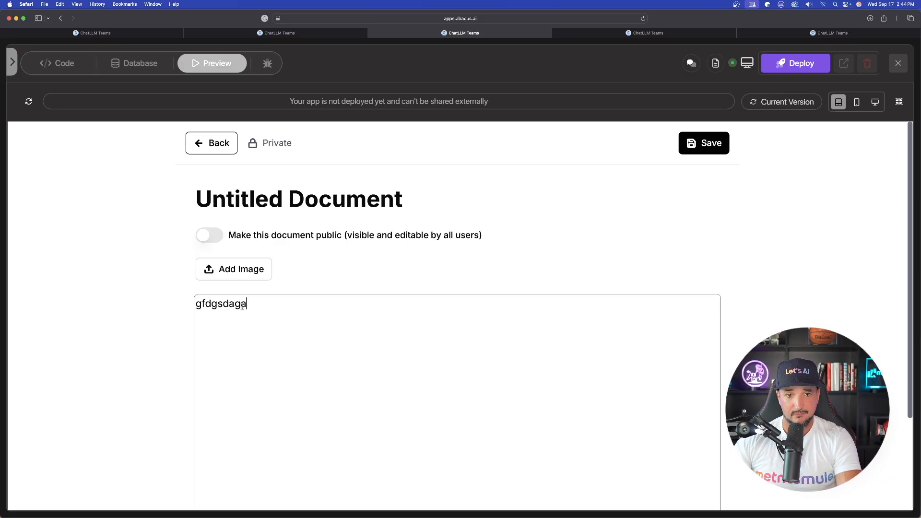
{"action": "type", "text": "gfas"}
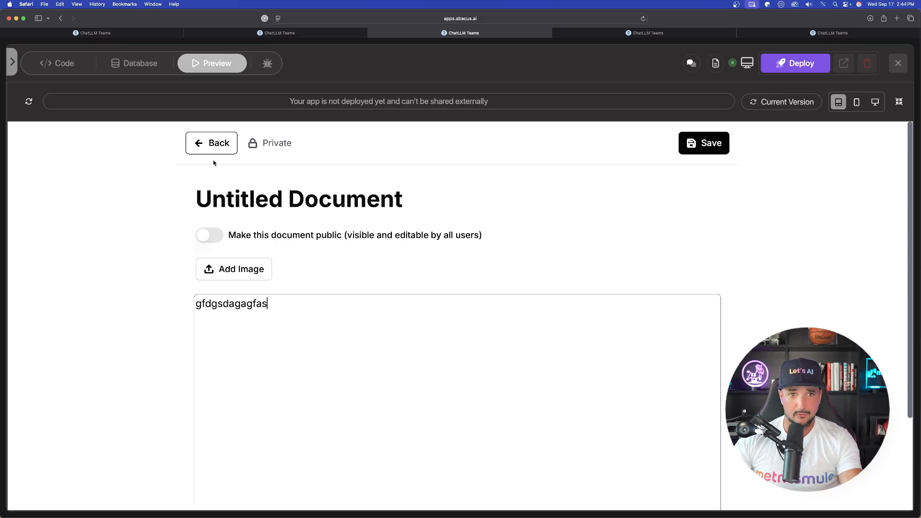
{"action": "left_click", "coordinate": [211, 142]}
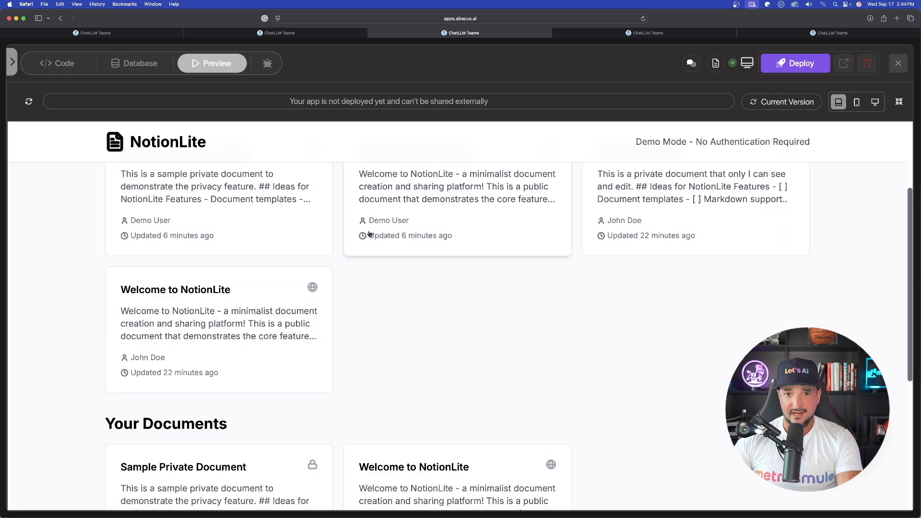
{"action": "scroll", "scroll_direction": "up", "scroll_amount": 3}
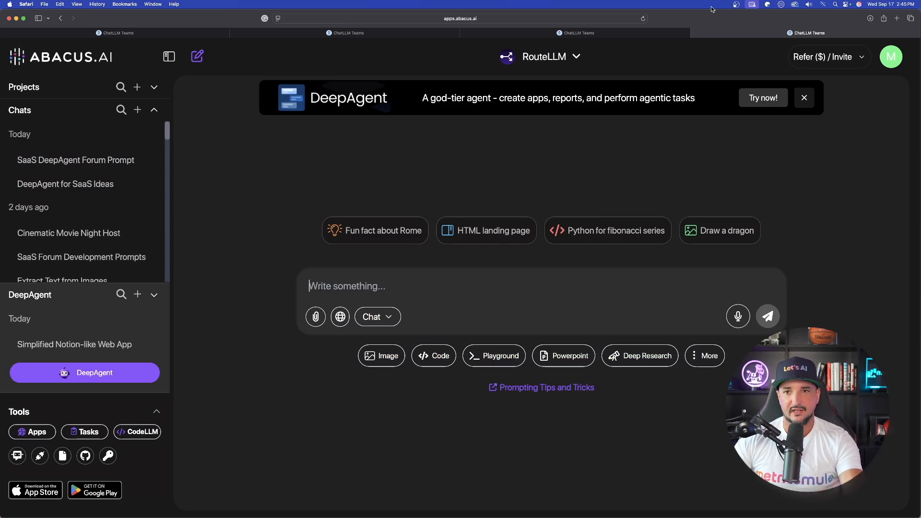
Select the AI Community Platform task and scroll through the agent's clarifying questions.
{"action": "left_click", "coordinate": [75, 160]}
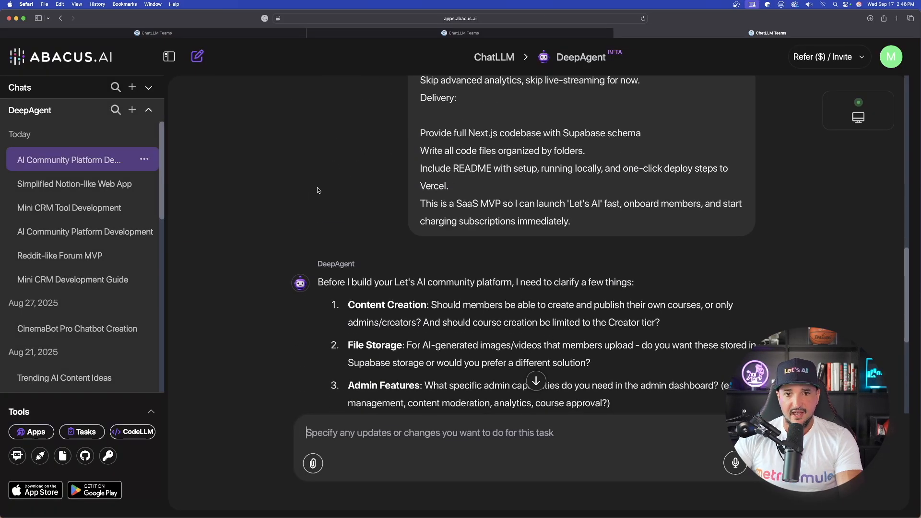
{"action": "scroll", "scroll_direction": "down", "scroll_amount": 3}
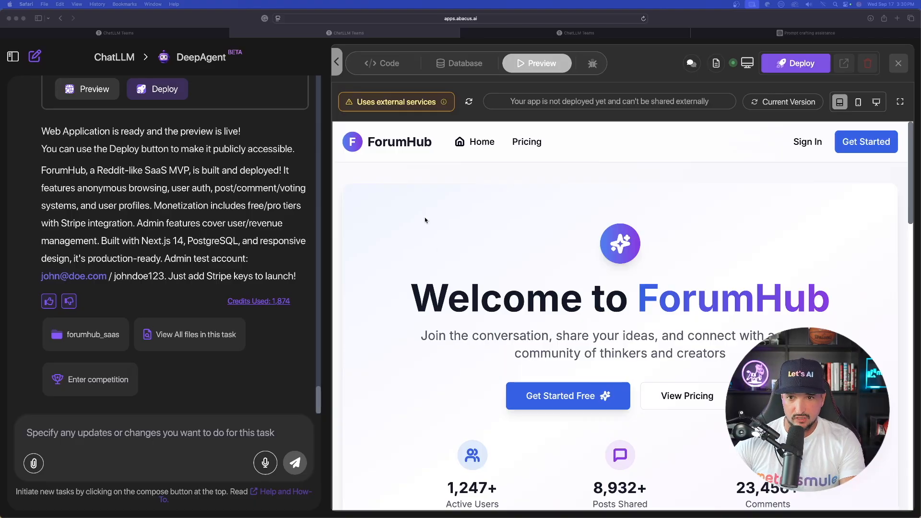
Scroll the ForumHub landing page down to the Community Feed's sample posts.
{"action": "scroll", "scroll_direction": "down", "scroll_amount": 3}
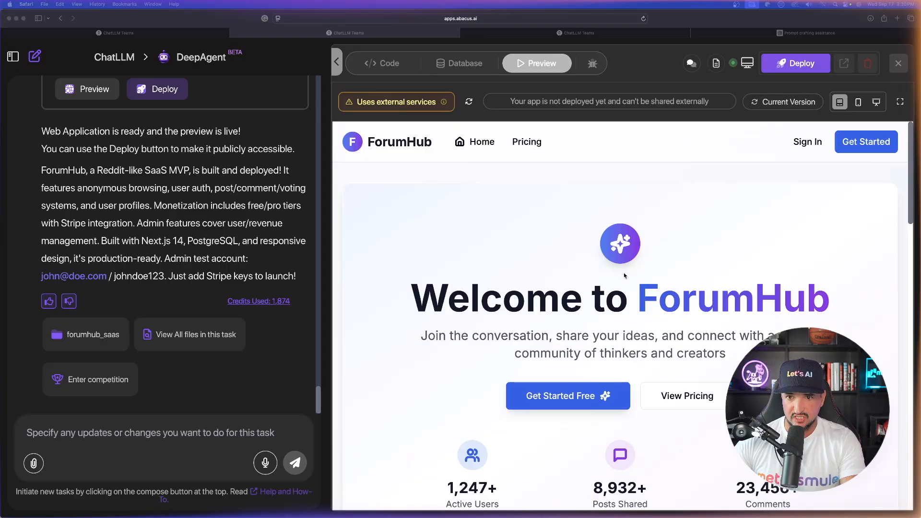
{"action": "mouse_move", "coordinate": [552, 266]}
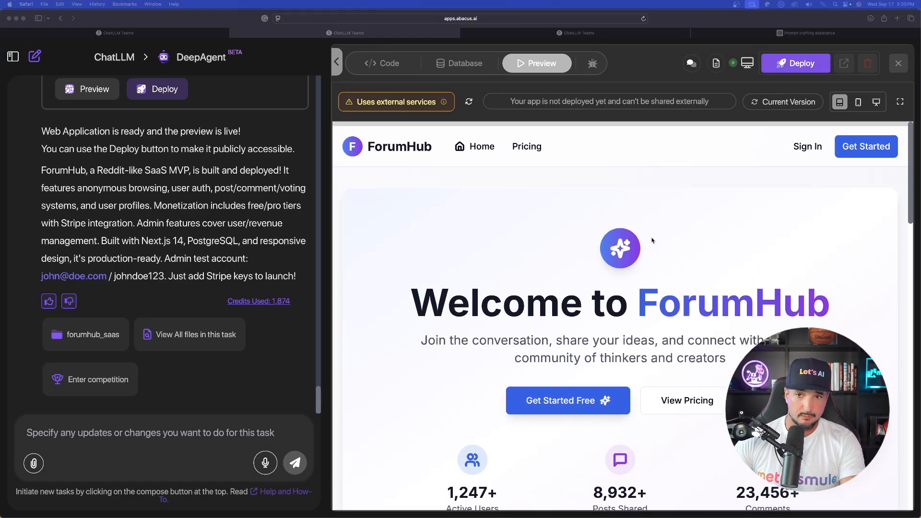
{"action": "scroll", "scroll_direction": "down", "scroll_amount": 3}
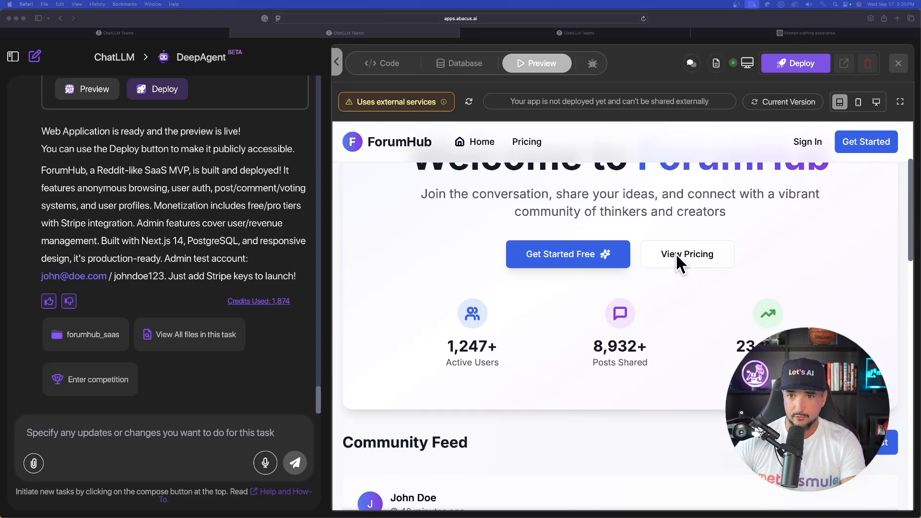
{"action": "scroll", "scroll_direction": "down", "scroll_amount": 3}
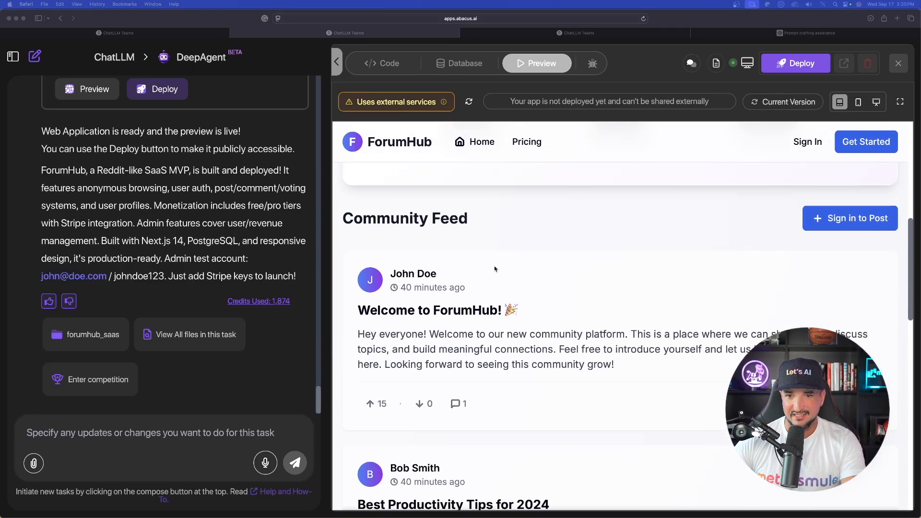
{"action": "scroll", "scroll_direction": "down", "scroll_amount": 3}
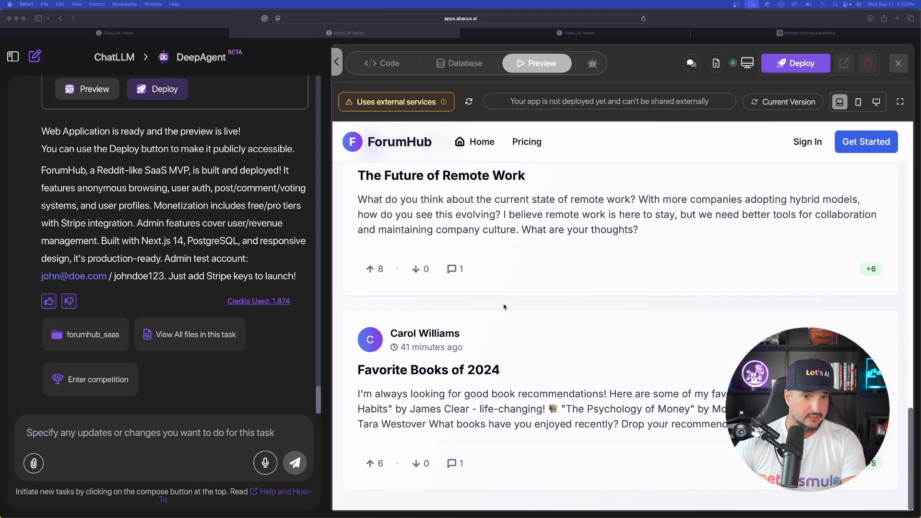
{"action": "scroll", "scroll_direction": "down", "scroll_amount": 3}
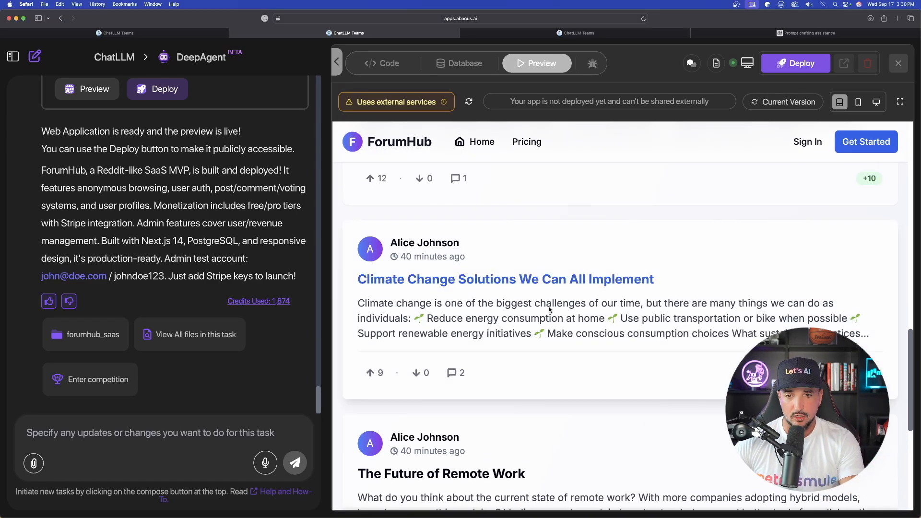
Open the 'Climate Change Solutions We Can All Implement' post and scroll to its two comments.
{"action": "left_click", "coordinate": [505, 279]}
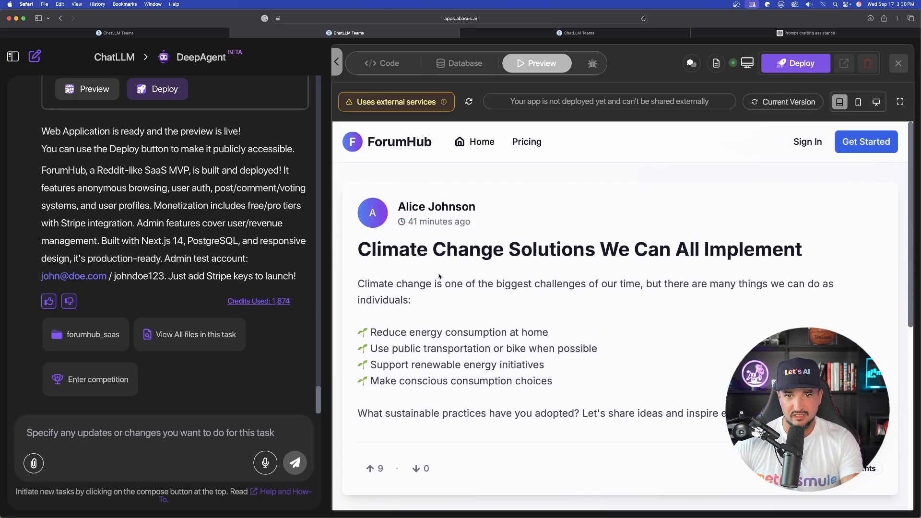
{"action": "scroll", "scroll_direction": "down", "scroll_amount": 3}
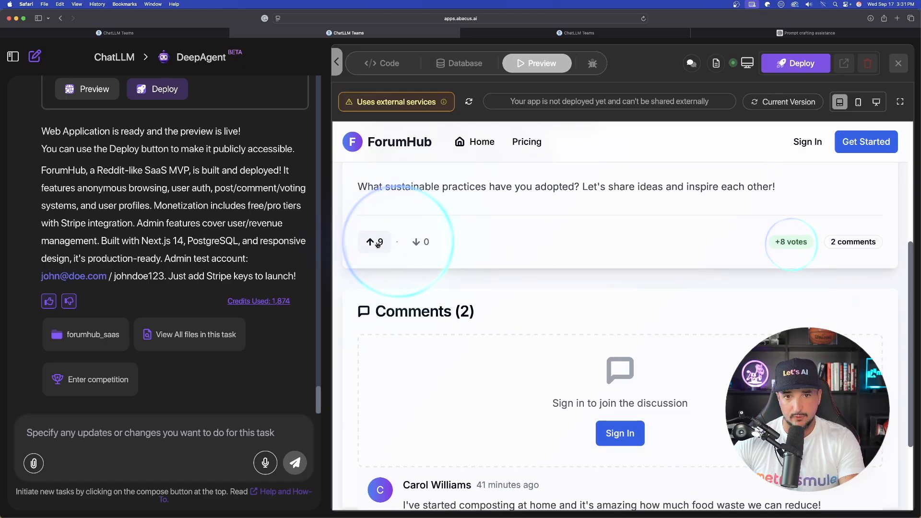
{"action": "scroll", "scroll_direction": "down", "scroll_amount": 3}
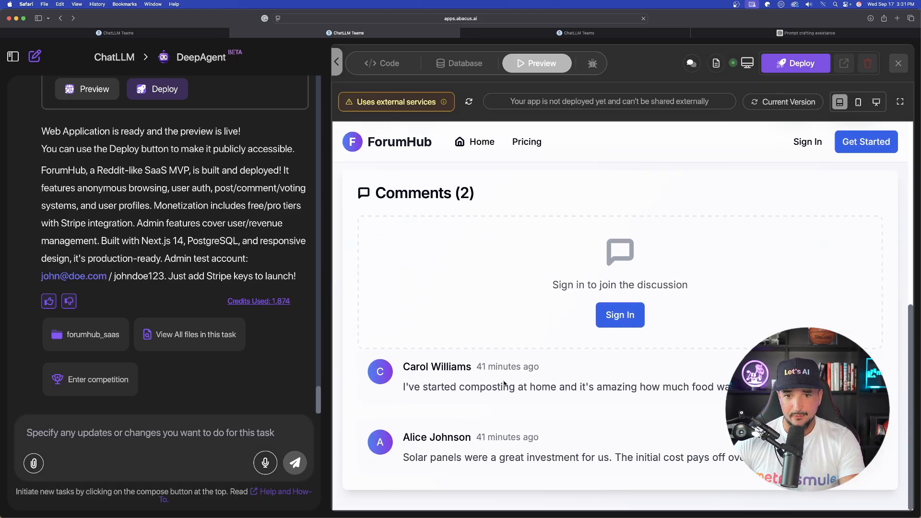
{"action": "mouse_move", "coordinate": [470, 318]}
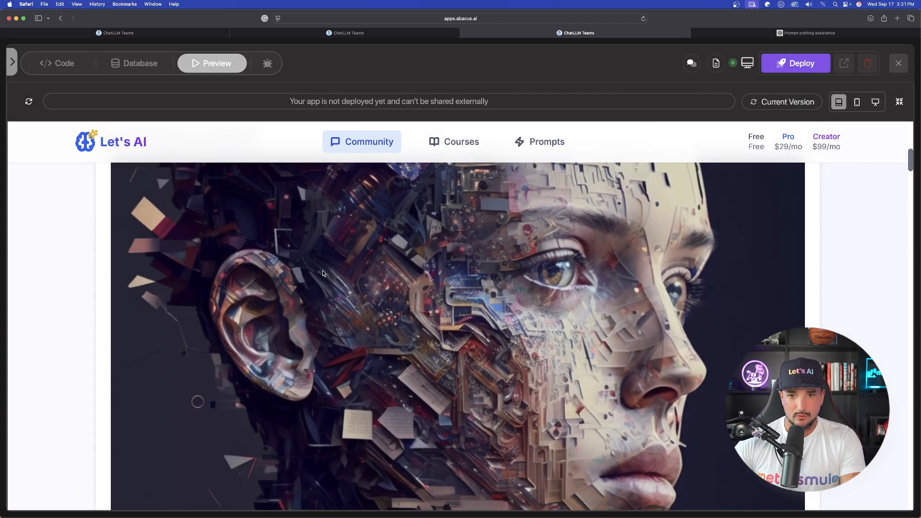
{"action": "scroll", "scroll_direction": "down", "scroll_amount": 3}
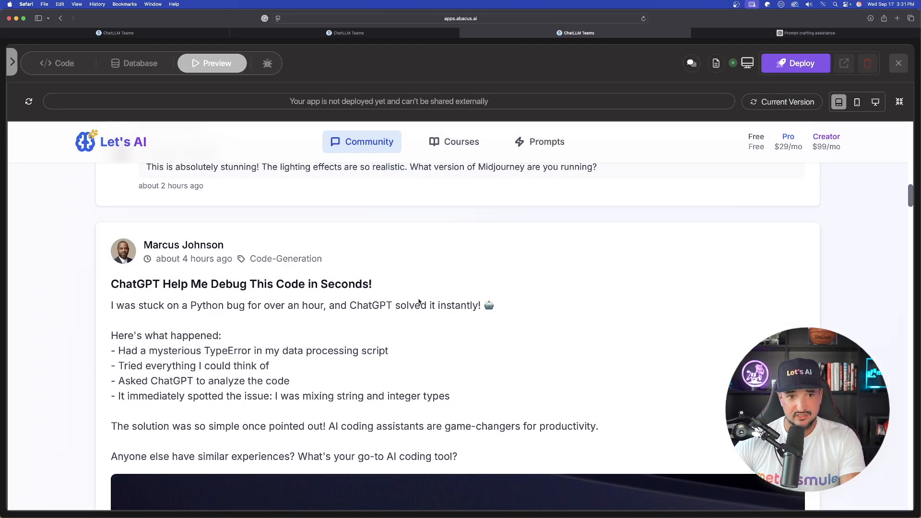
{"action": "scroll", "scroll_direction": "down", "scroll_amount": 3}
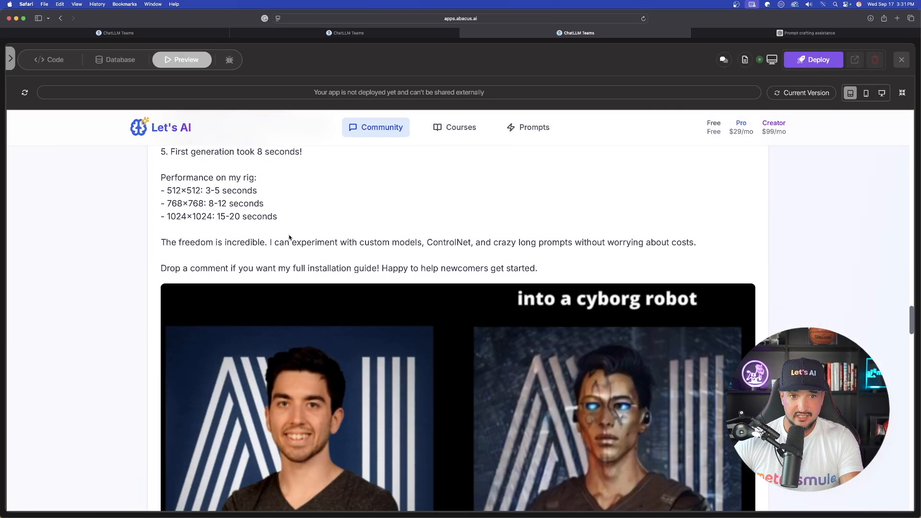
{"action": "scroll", "scroll_direction": "down", "scroll_amount": 3}
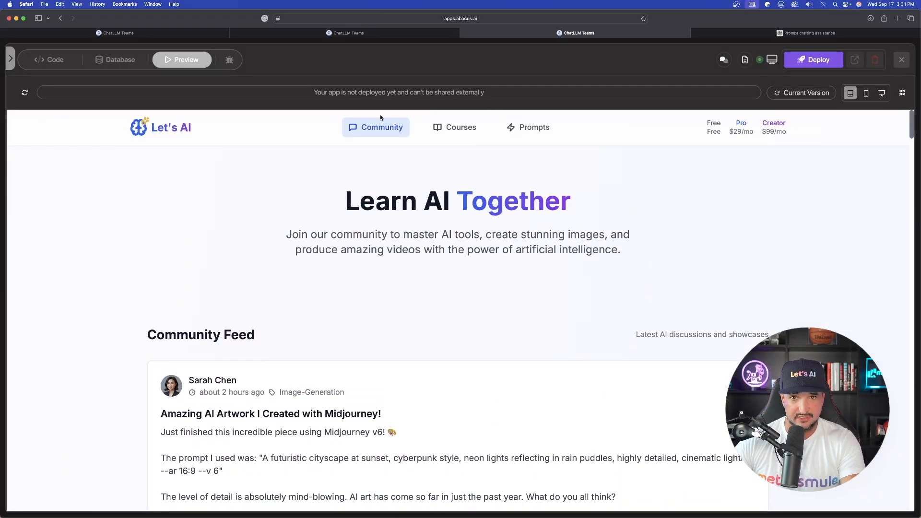
Switch the Let's AI preview to Courses and scroll through the course cards.
{"action": "left_click", "coordinate": [461, 127]}
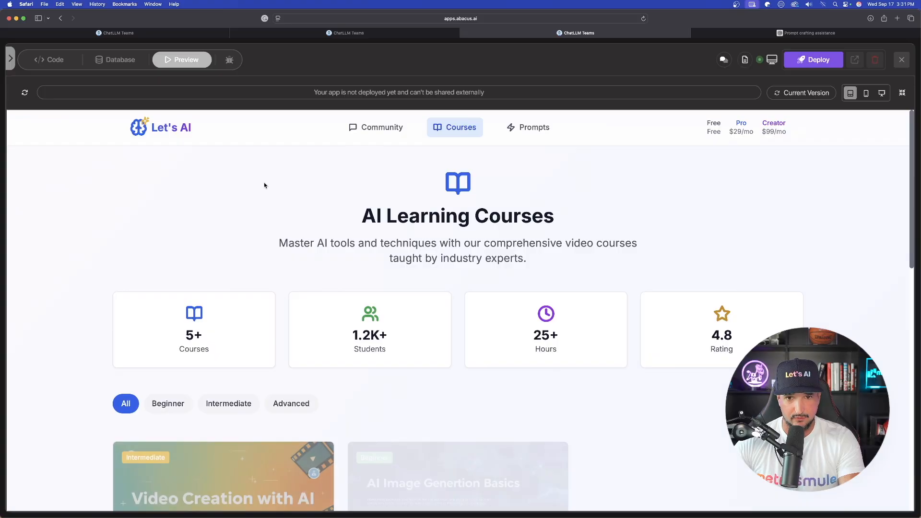
{"action": "scroll", "scroll_direction": "down", "scroll_amount": 3}
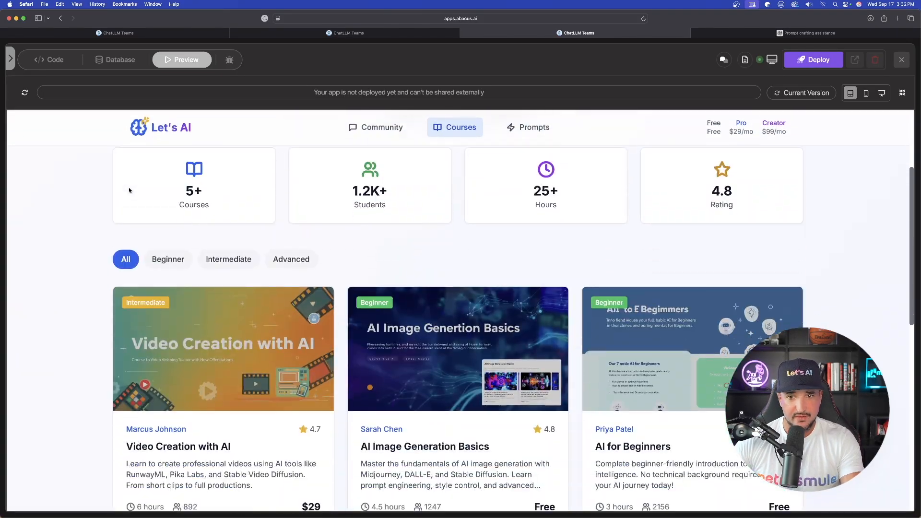
{"action": "scroll", "scroll_direction": "down", "scroll_amount": 3}
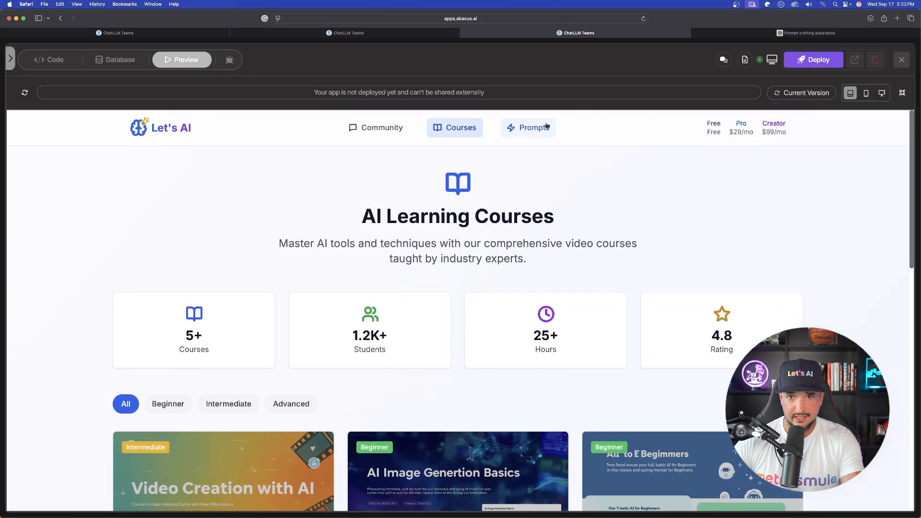
Switch the Let's AI preview to Prompts and scroll through the 18 prompt cards.
{"action": "left_click", "coordinate": [528, 127]}
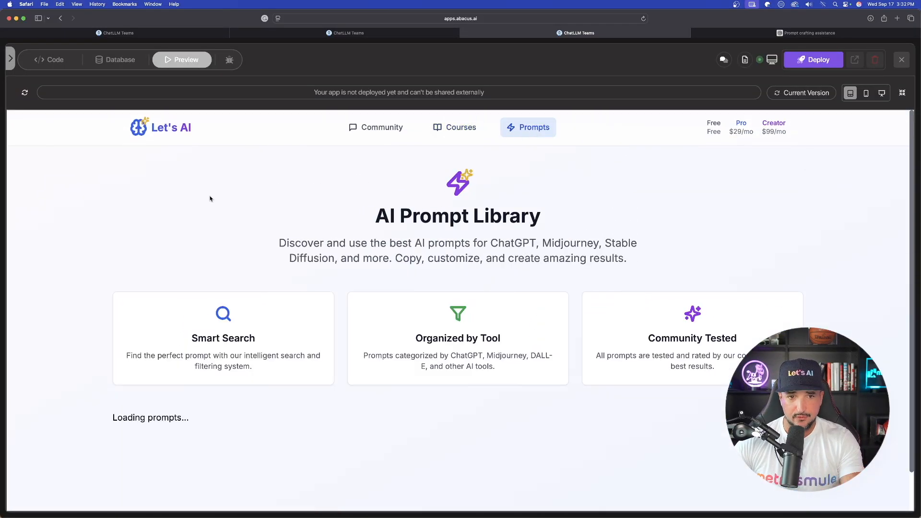
{"action": "scroll", "scroll_direction": "down", "scroll_amount": 3}
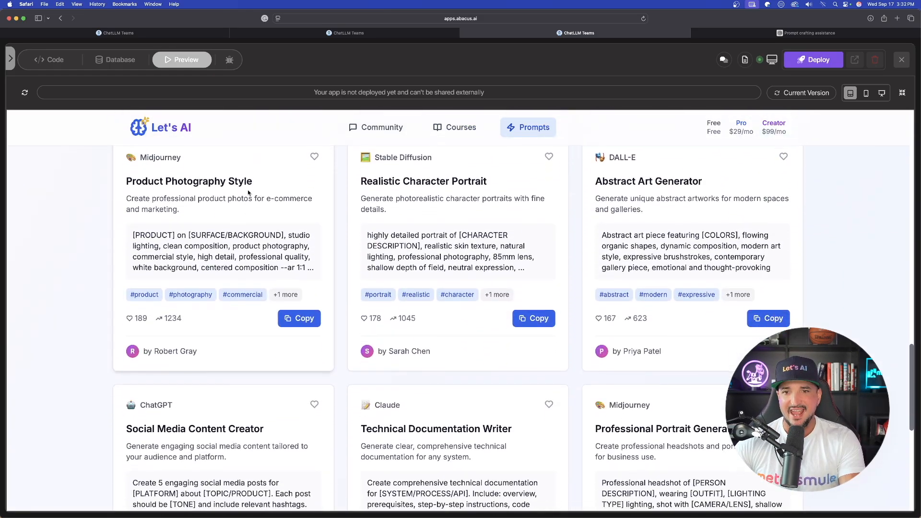
{"action": "scroll", "scroll_direction": "down", "scroll_amount": 3}
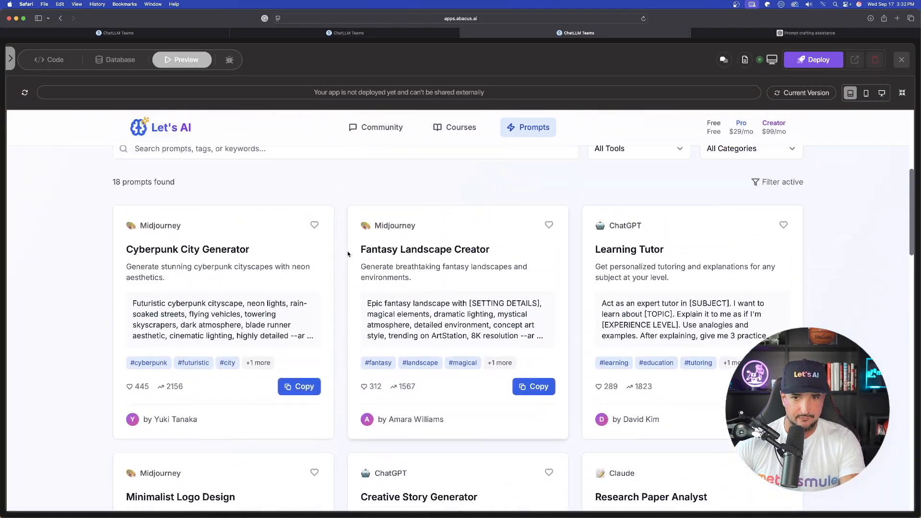
{"action": "scroll", "scroll_direction": "up", "scroll_amount": 3}
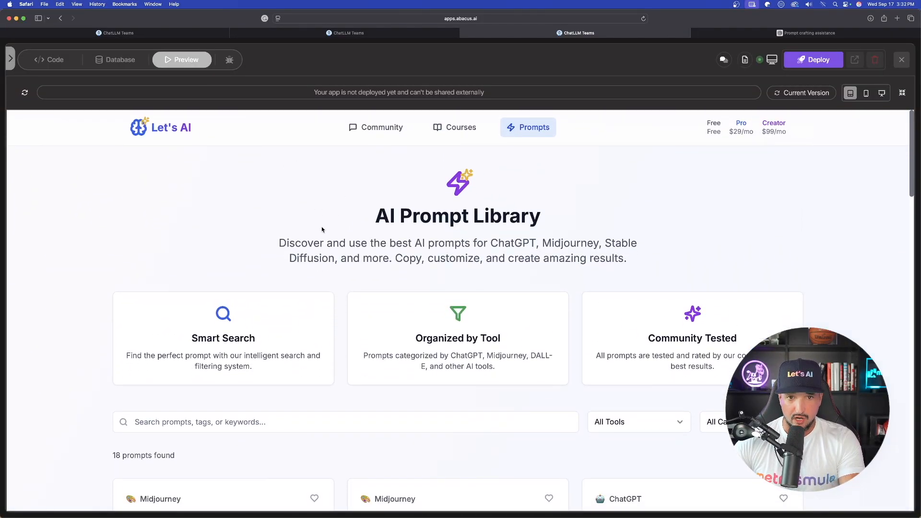
{"action": "mouse_move", "coordinate": [235, 229]}
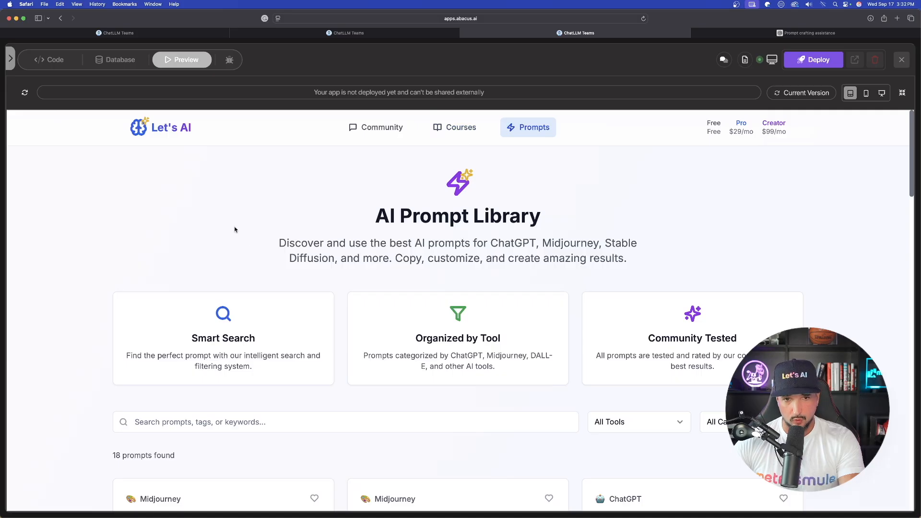
{"action": "scroll", "scroll_direction": "down", "scroll_amount": 3}
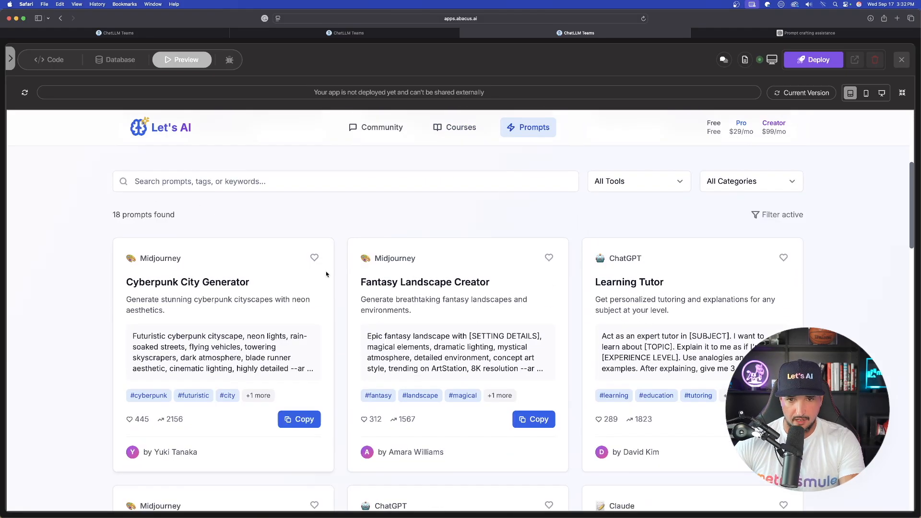
{"action": "scroll", "scroll_direction": "down", "scroll_amount": 3}
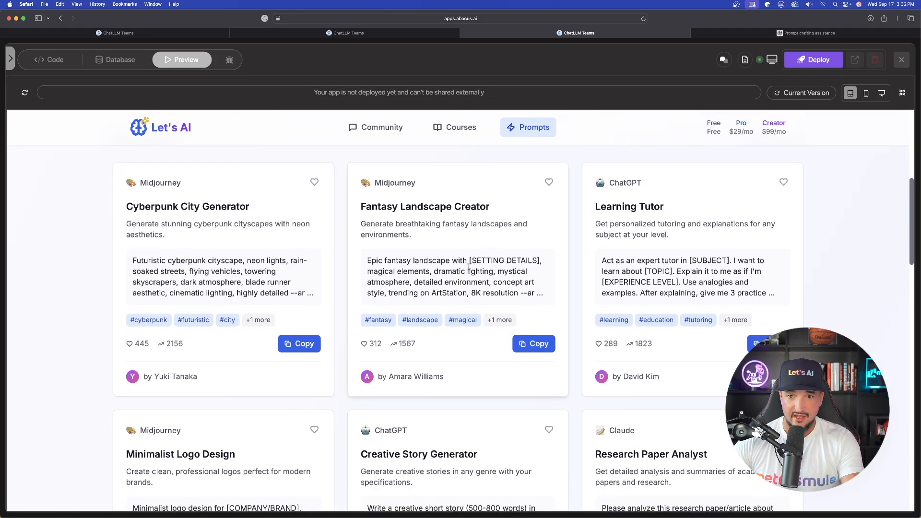
{"action": "scroll", "scroll_direction": "down", "scroll_amount": 3}
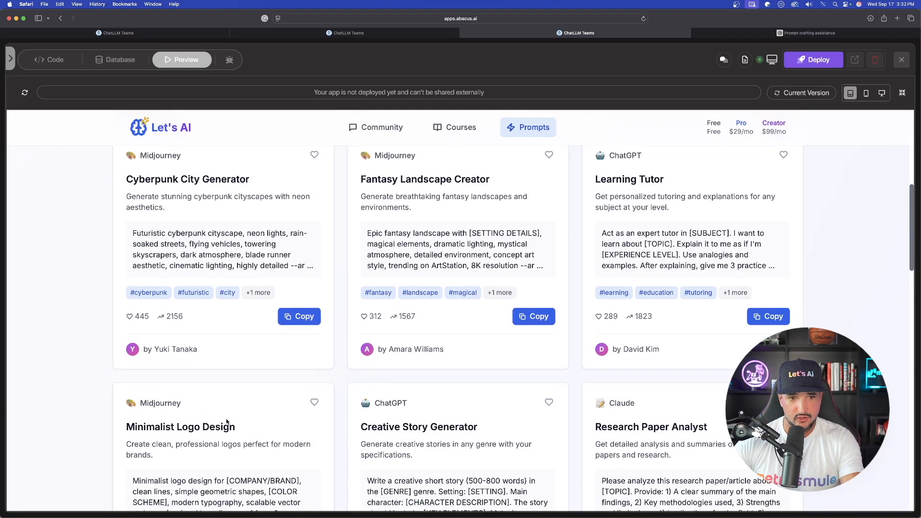
{"action": "scroll", "scroll_direction": "down", "scroll_amount": 3}
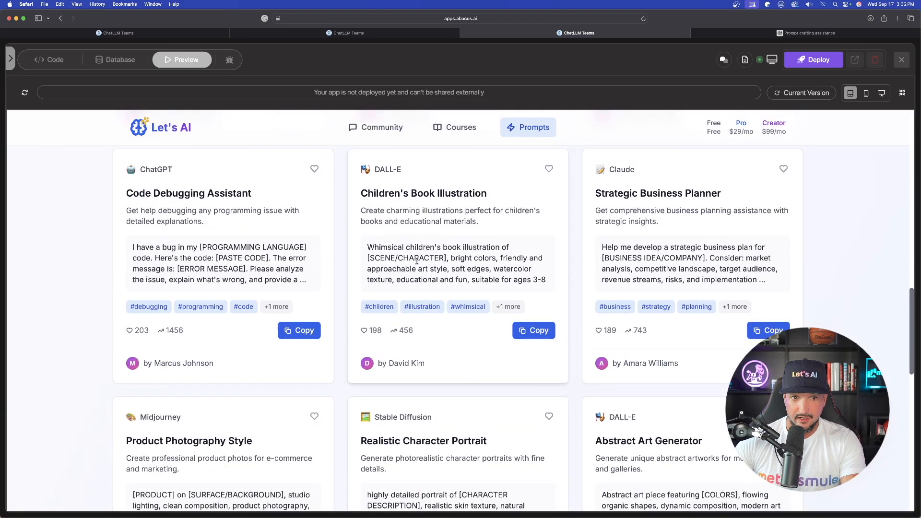
{"action": "scroll", "scroll_direction": "down", "scroll_amount": 3}
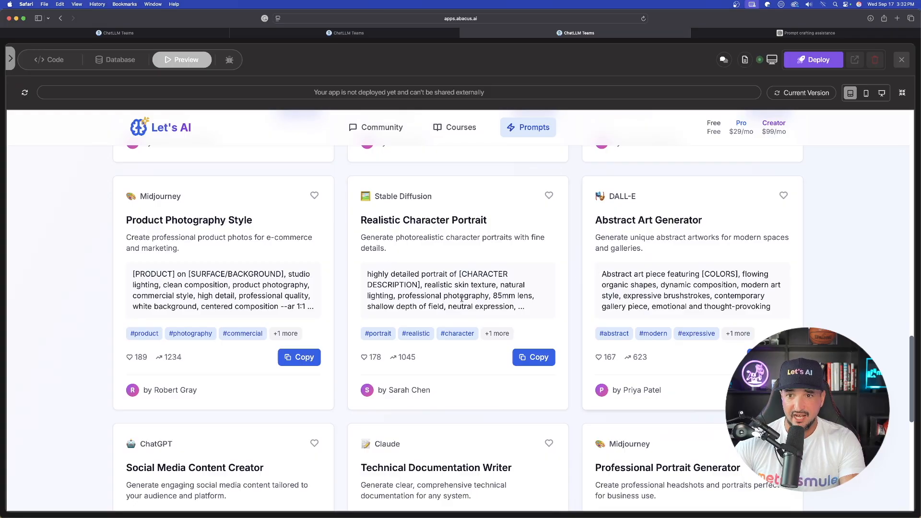
Copy the Realistic Character Portrait prompt from its Prompt Library card.
{"action": "left_click", "coordinate": [533, 357]}
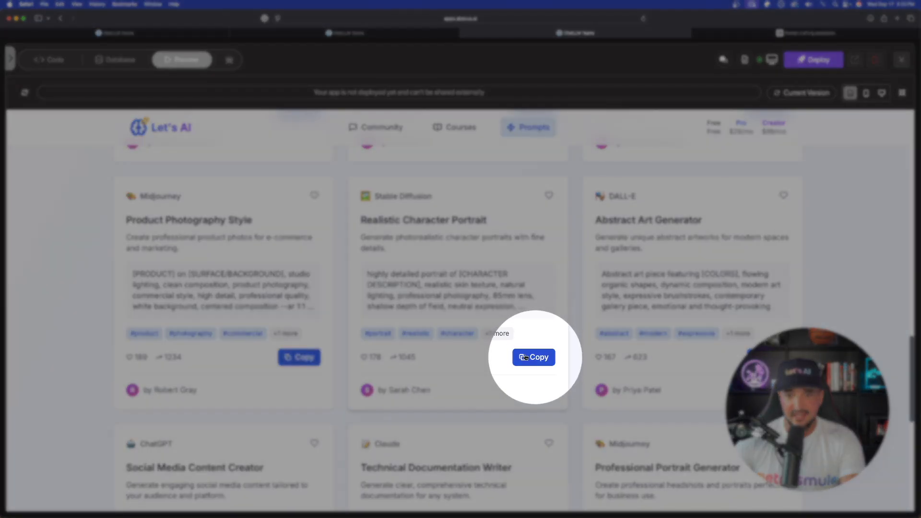
{"action": "left_click", "coordinate": [533, 357]}
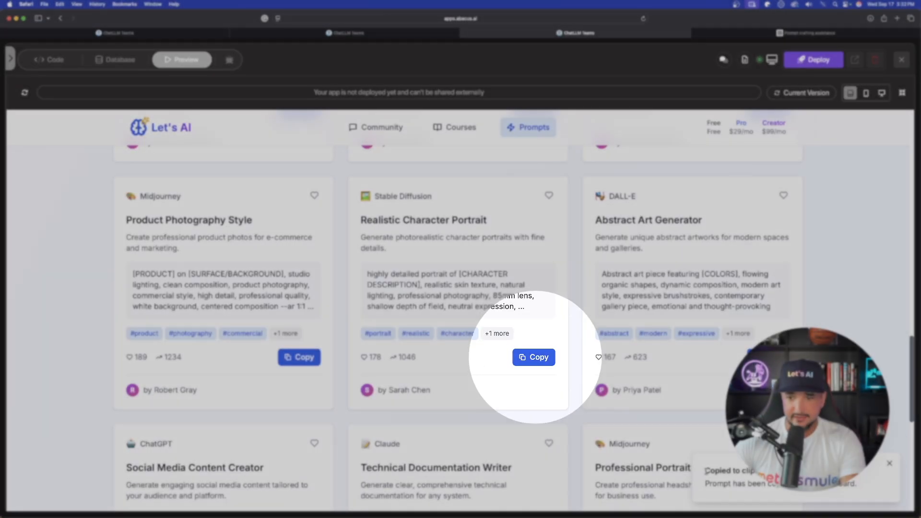
{"action": "scroll", "scroll_direction": "down", "scroll_amount": 3}
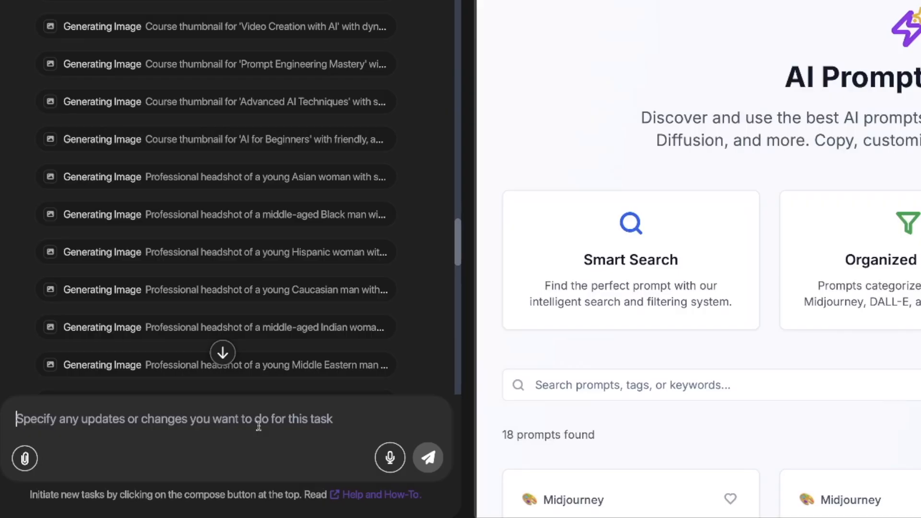
Send DeepAgent 'Here are now details on how to add a landing page, add this:' with the code.
{"action": "type", "text": "Here are now details on how to add a landing page, add this:"}
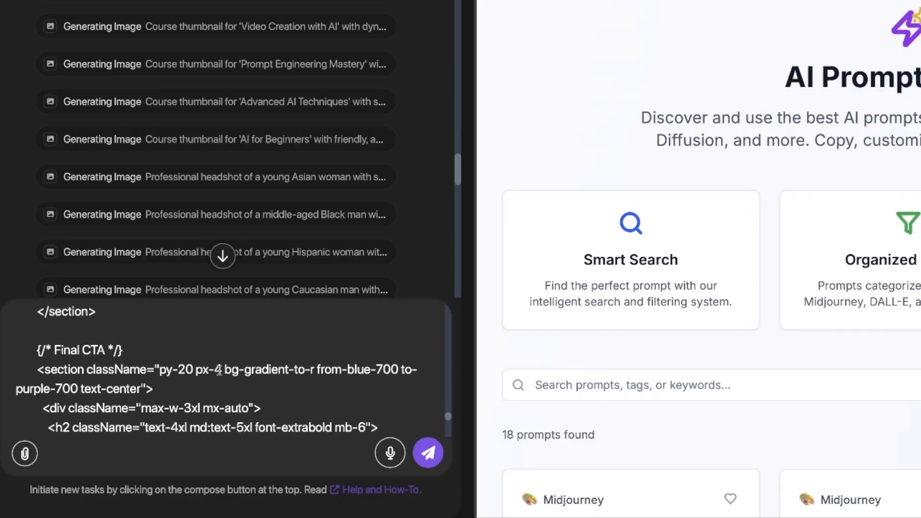
{"action": "scroll", "scroll_direction": "down", "scroll_amount": 3}
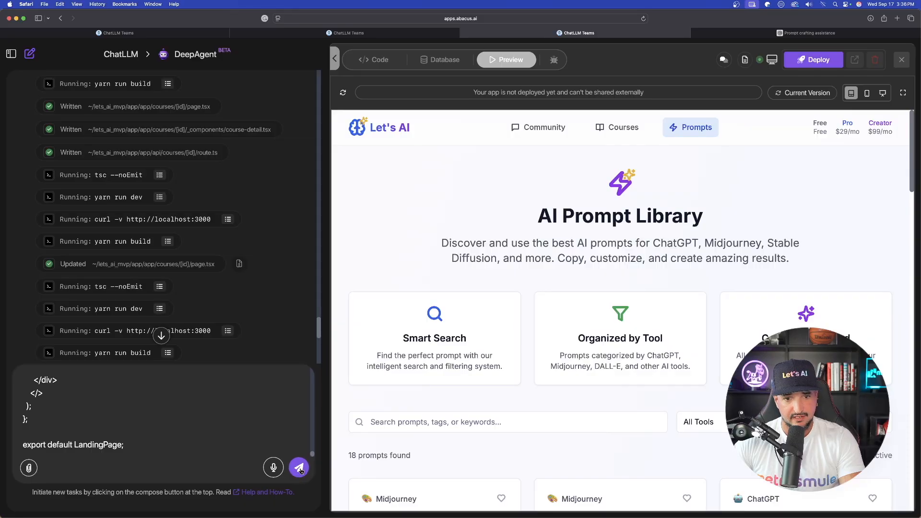
{"action": "left_click", "coordinate": [374, 59]}
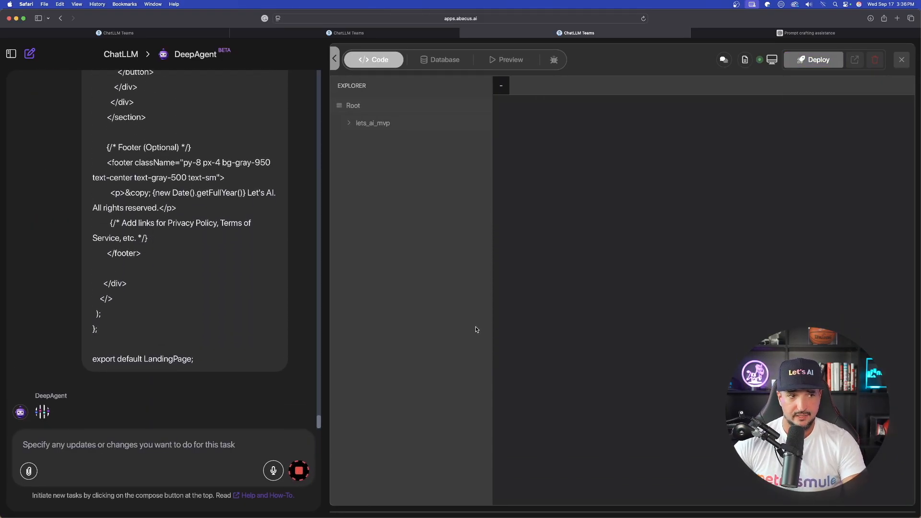
{"action": "left_click", "coordinate": [508, 60]}
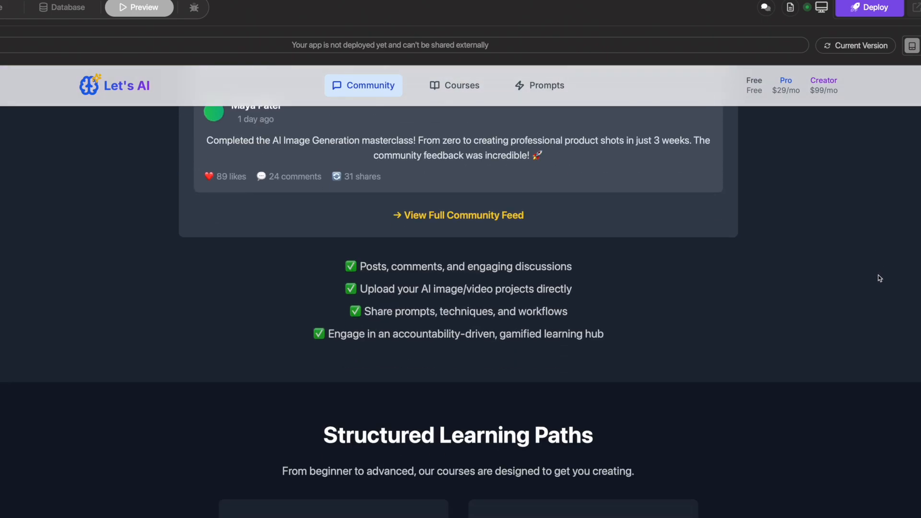
Scroll the new Let's AI landing page, then visit the Courses and Prompts pages.
{"action": "scroll", "scroll_direction": "down", "scroll_amount": 3}
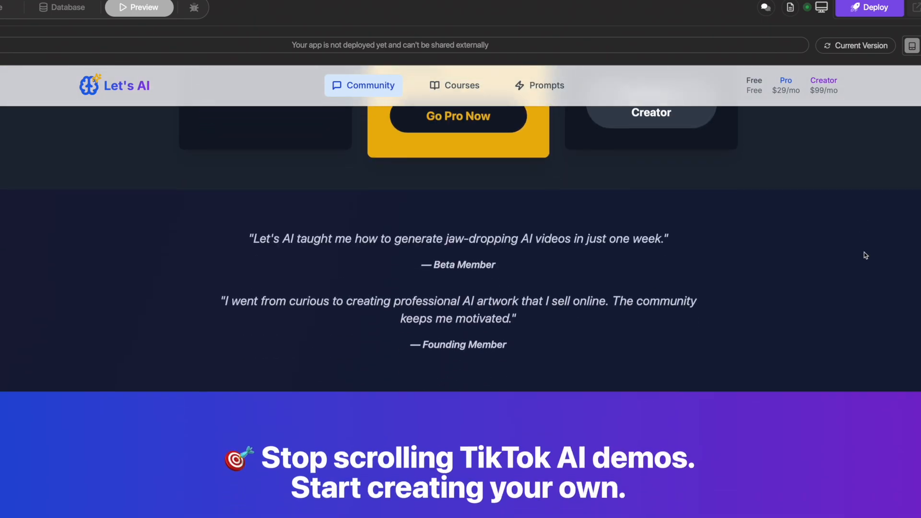
{"action": "left_click", "coordinate": [454, 86]}
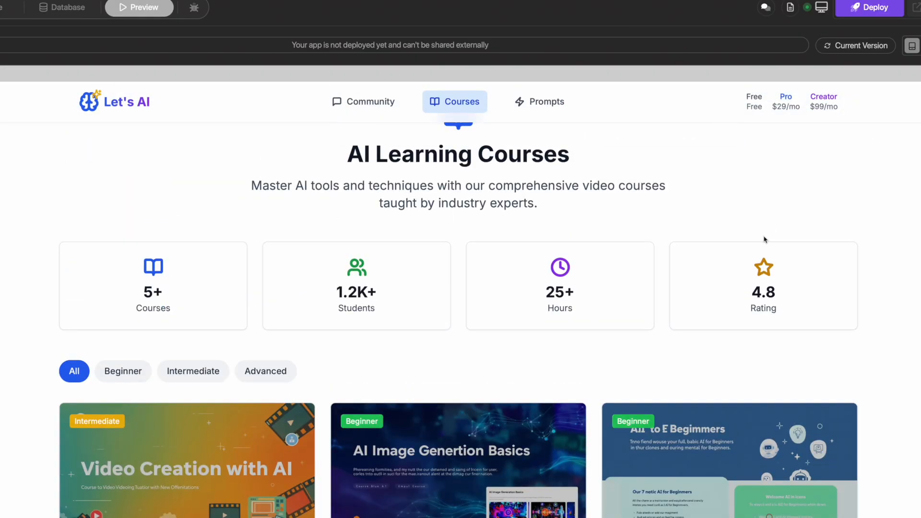
{"action": "left_click", "coordinate": [539, 102]}
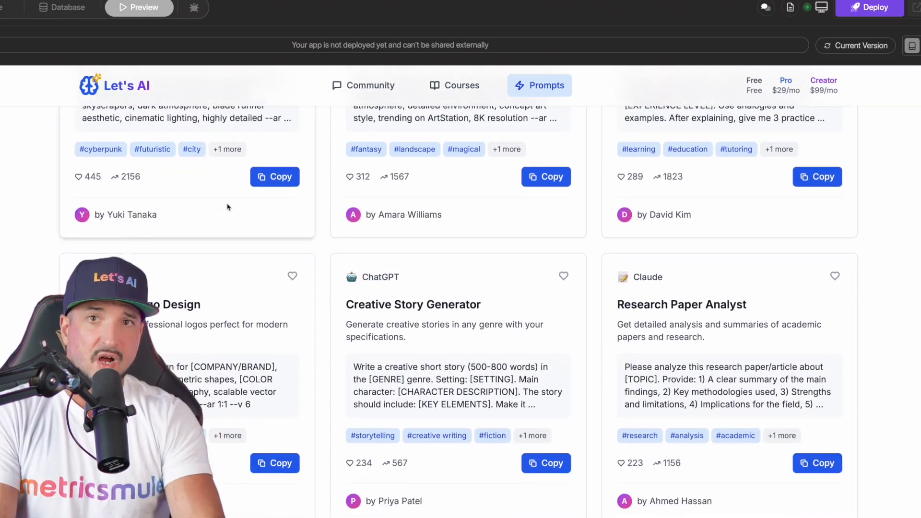
{"action": "scroll", "scroll_direction": "down", "scroll_amount": 3}
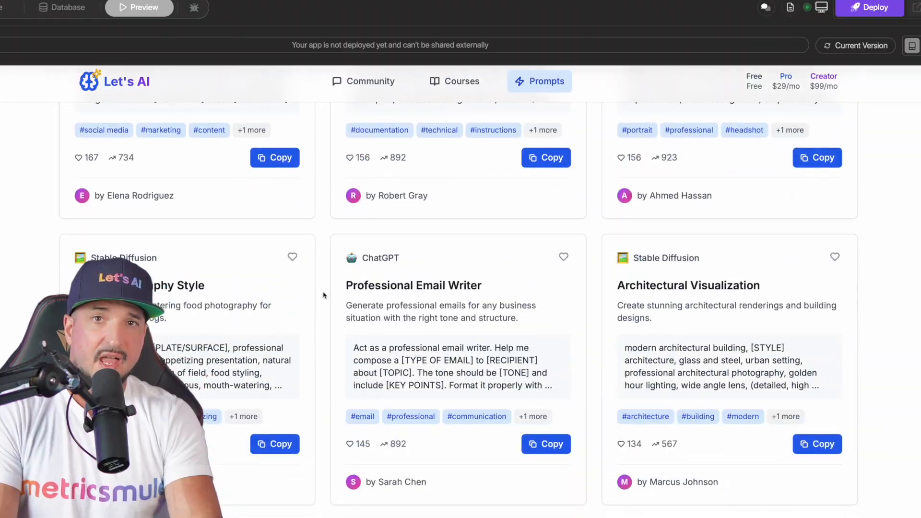